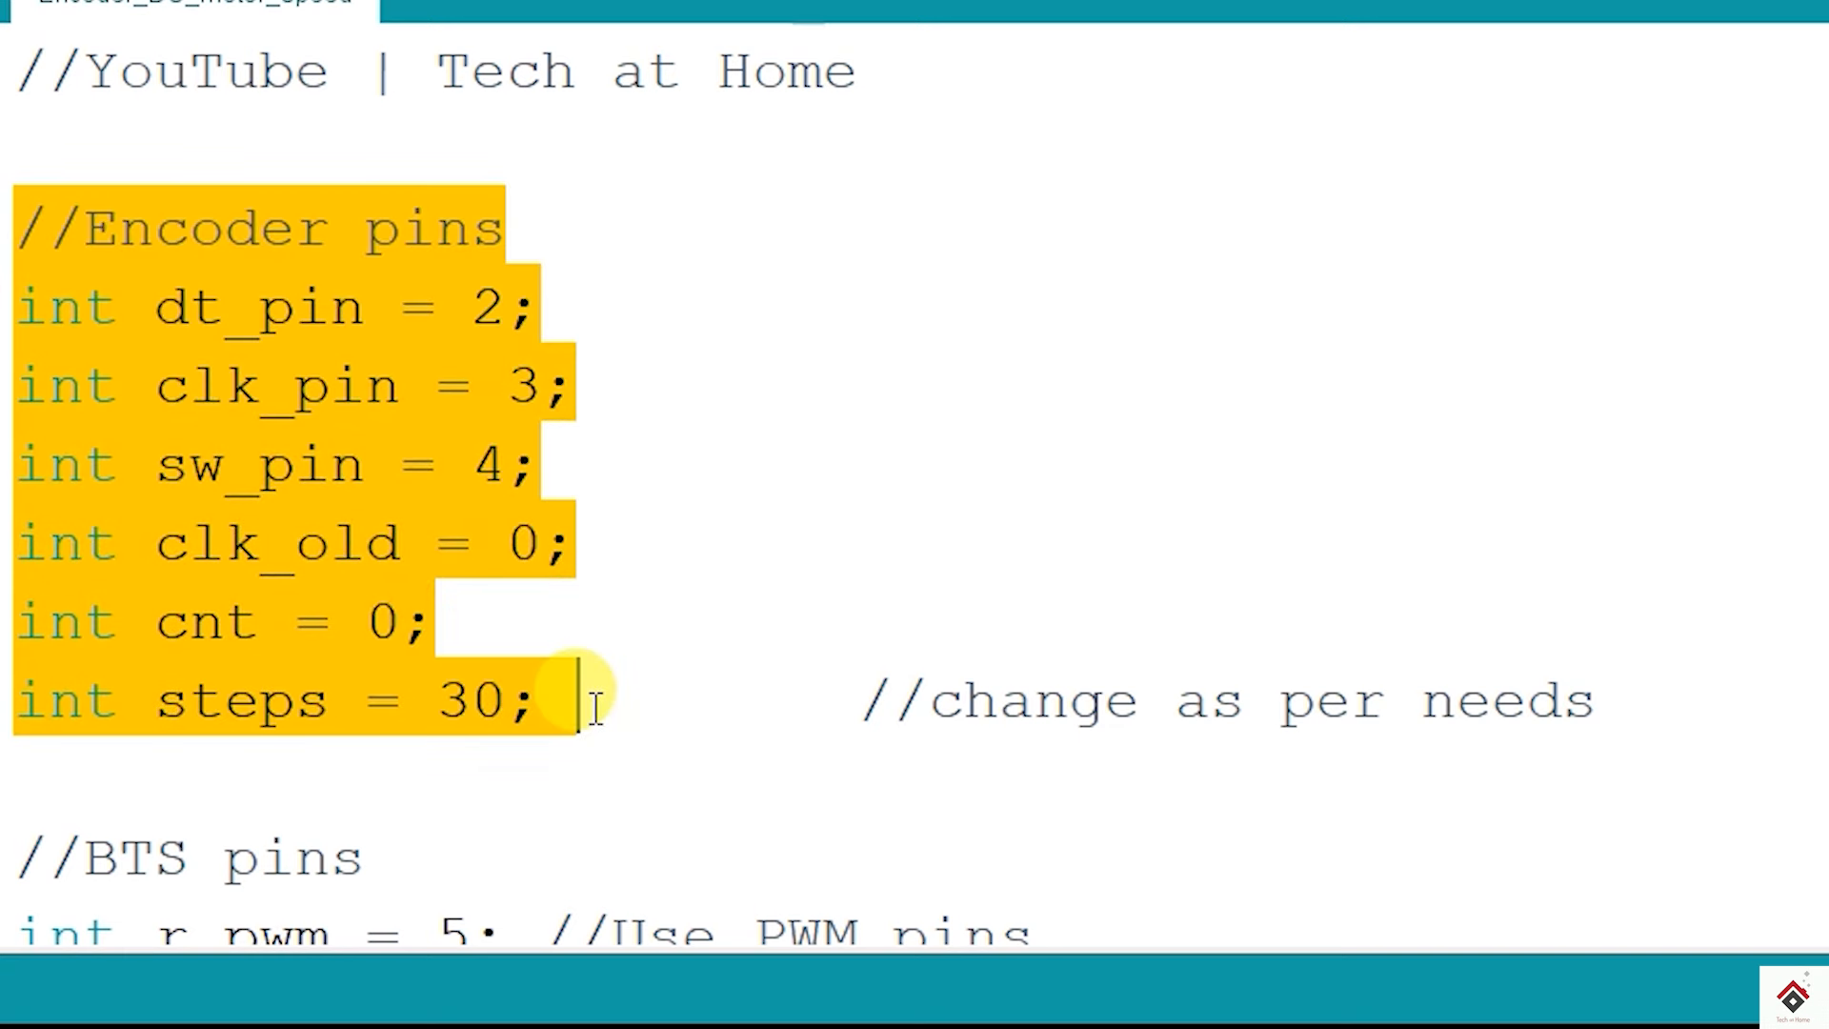
- Walk through the sketch's PWM pin assignments, direction control variable and the four motor driver output pin setups
scroll("down", 3)
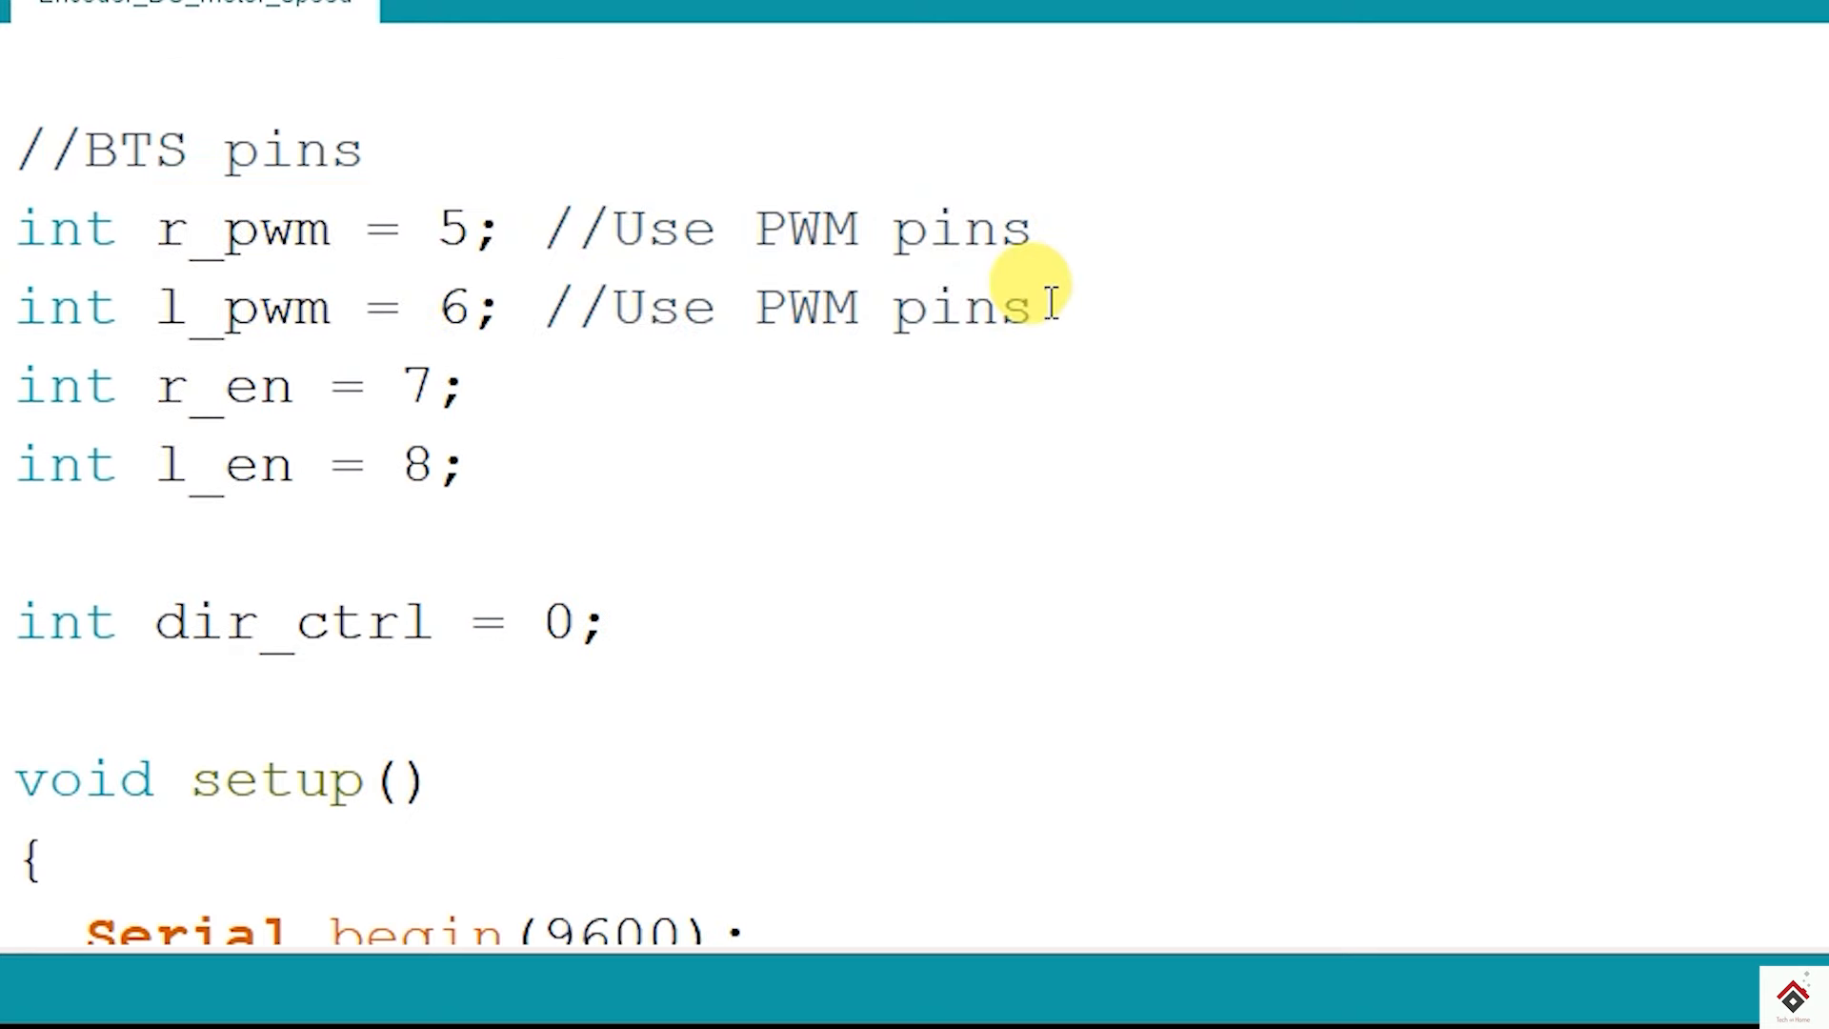
left_click(1033, 306)
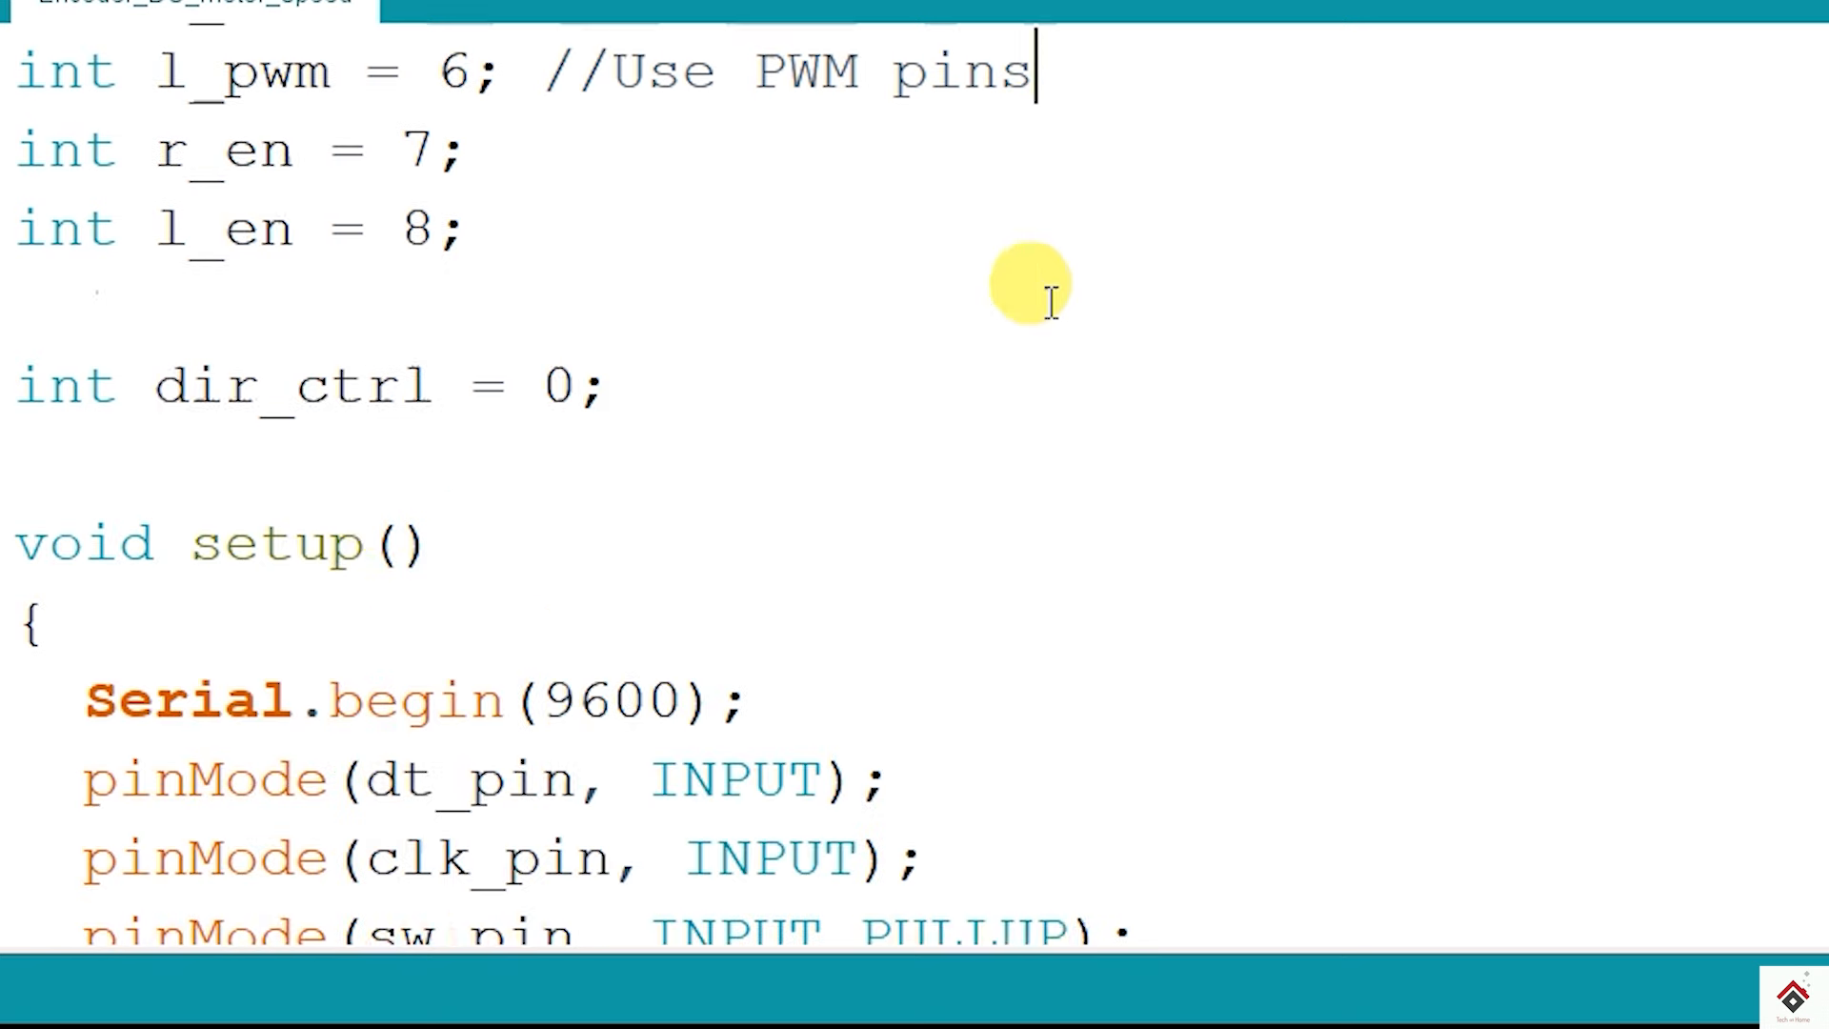
double_click(290, 387)
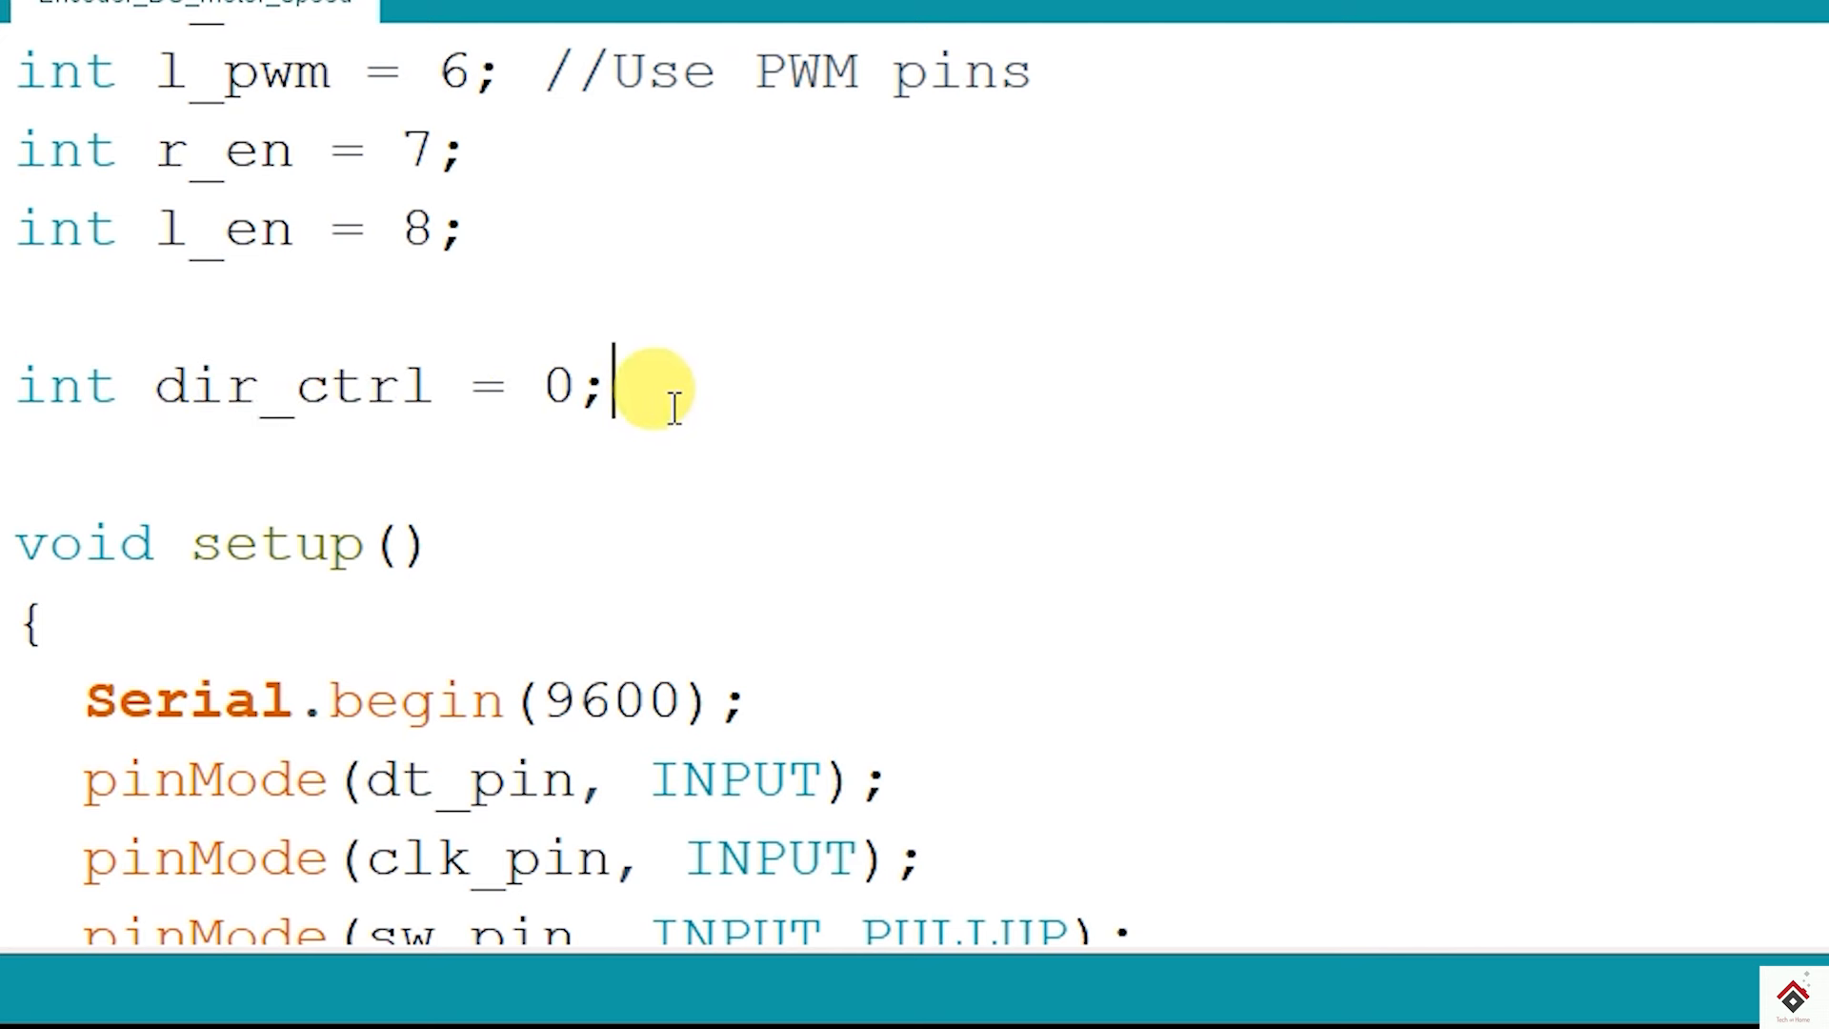
mouse_move(232, 320)
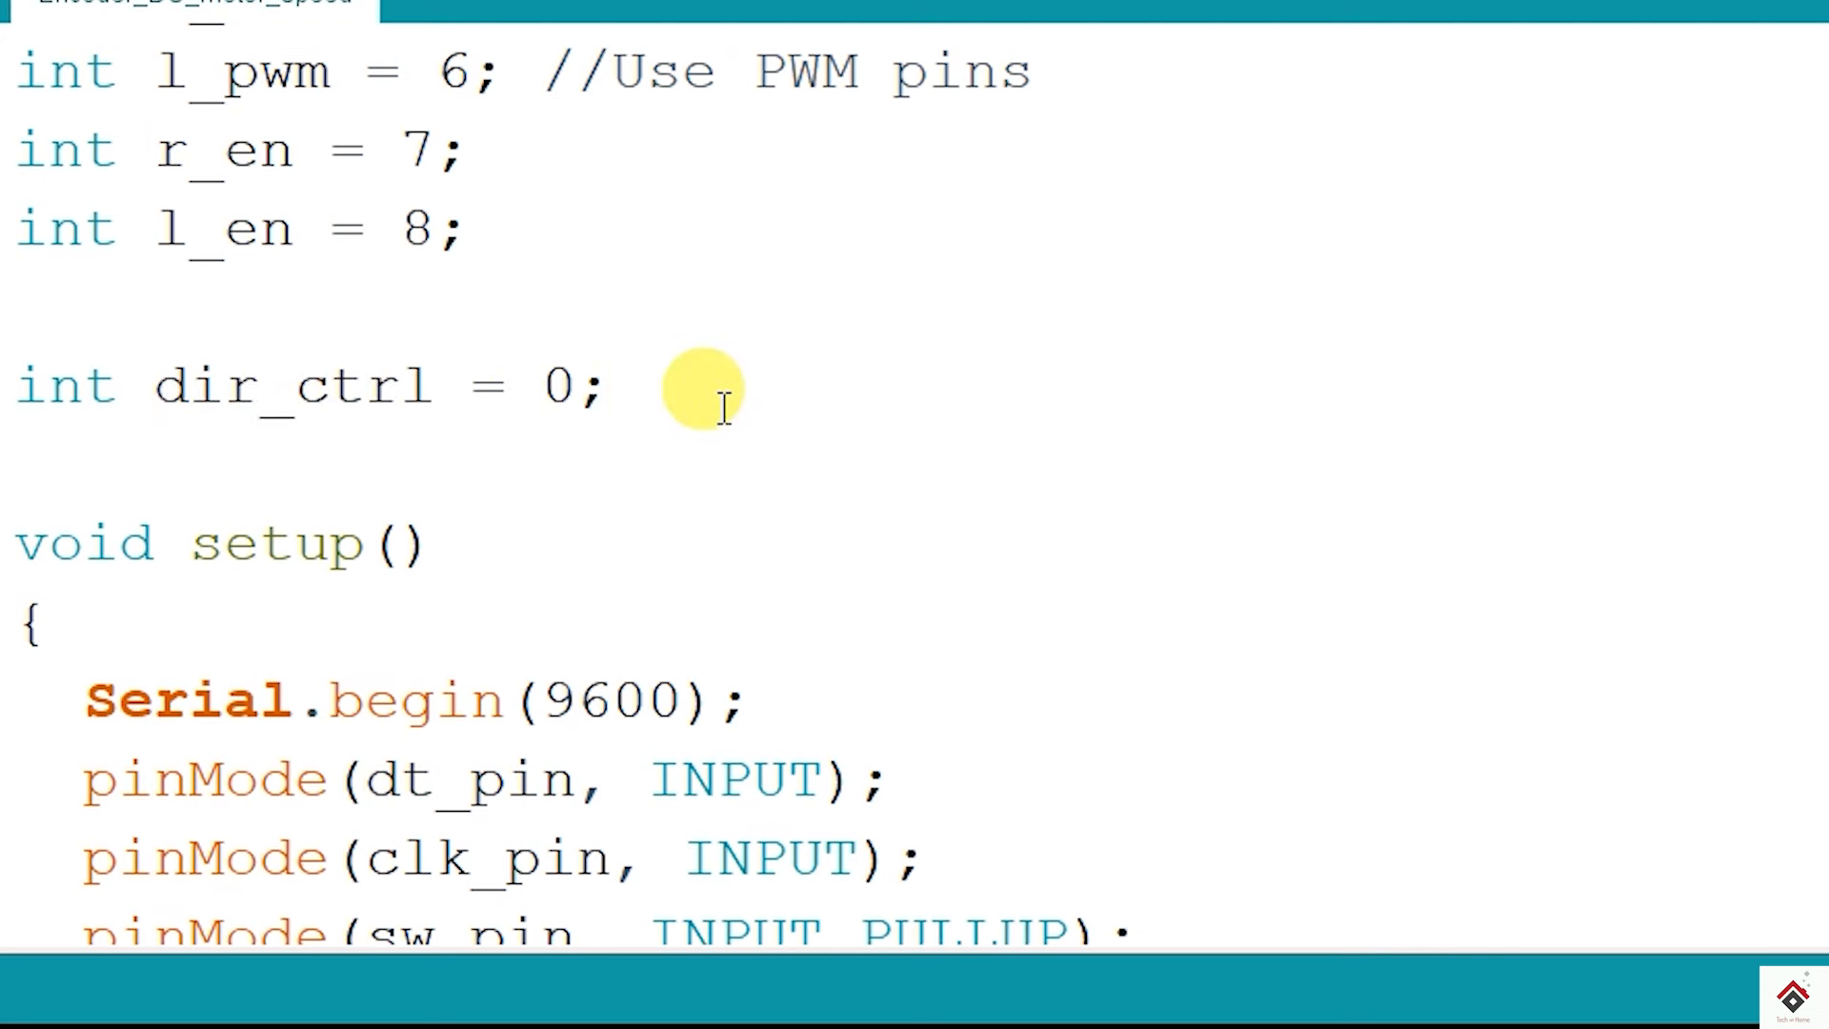
scroll("down", 3)
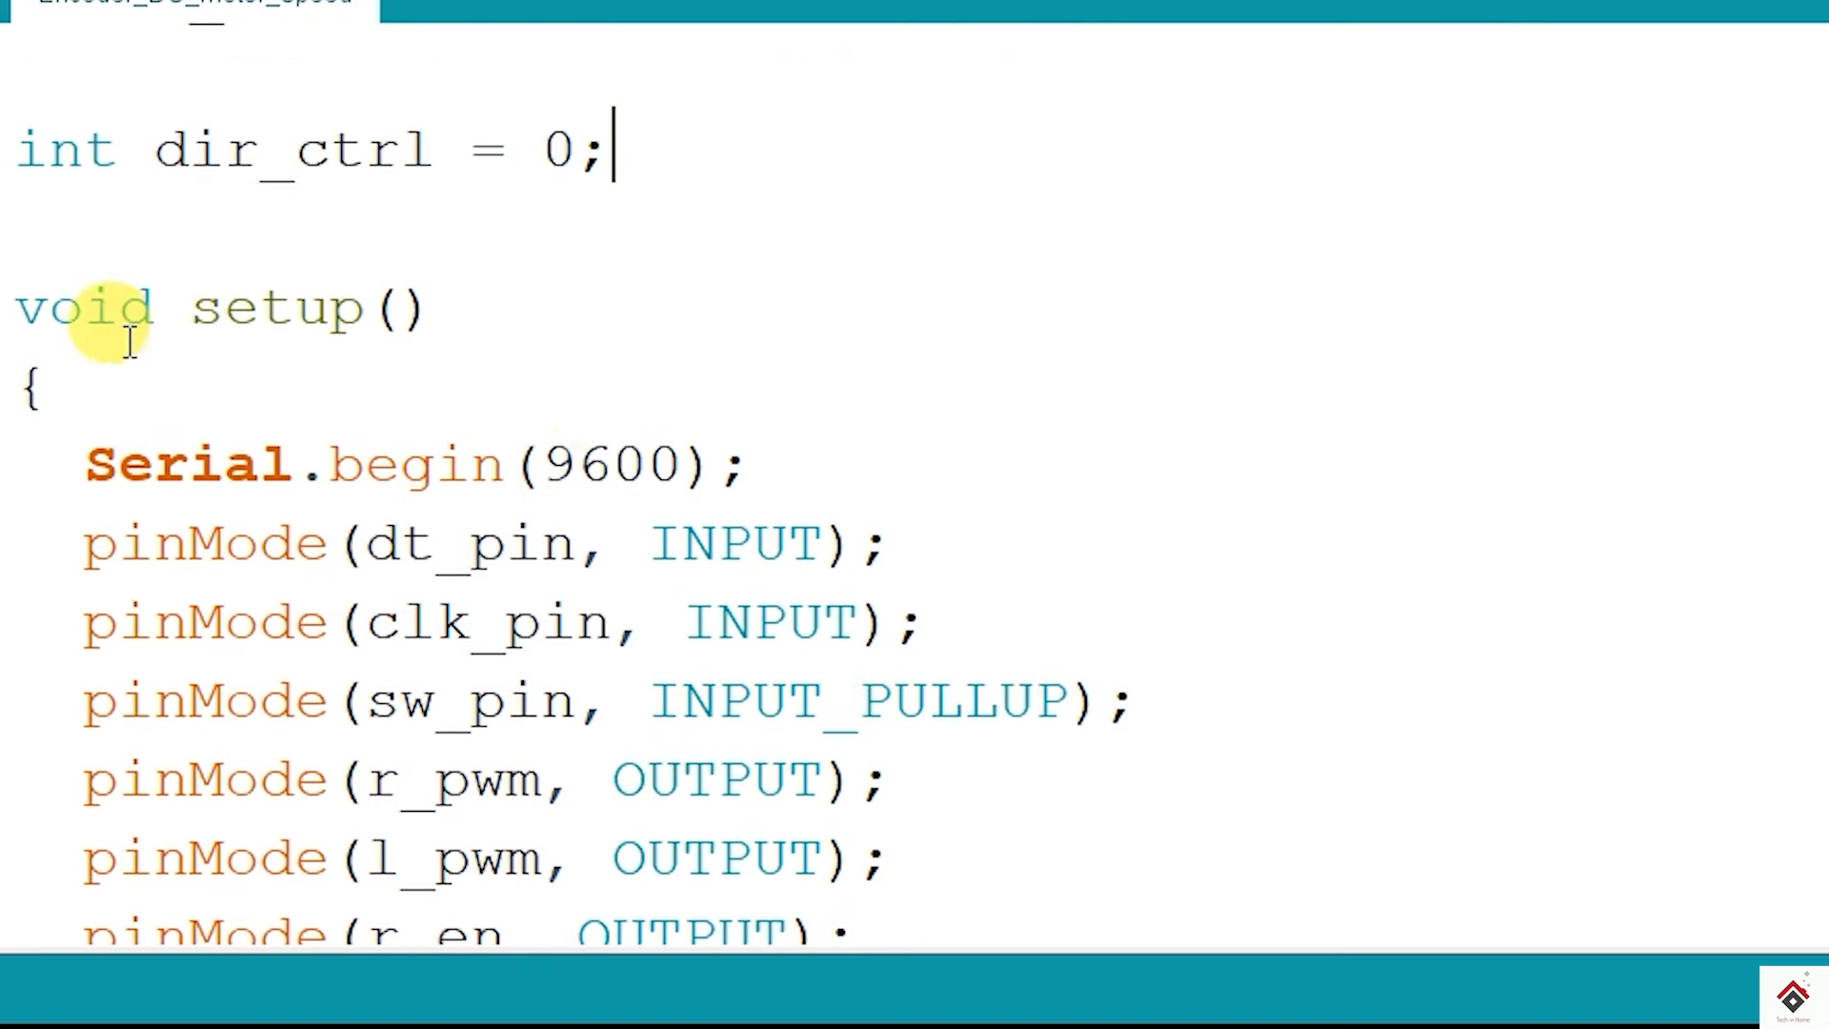
scroll("down", 3)
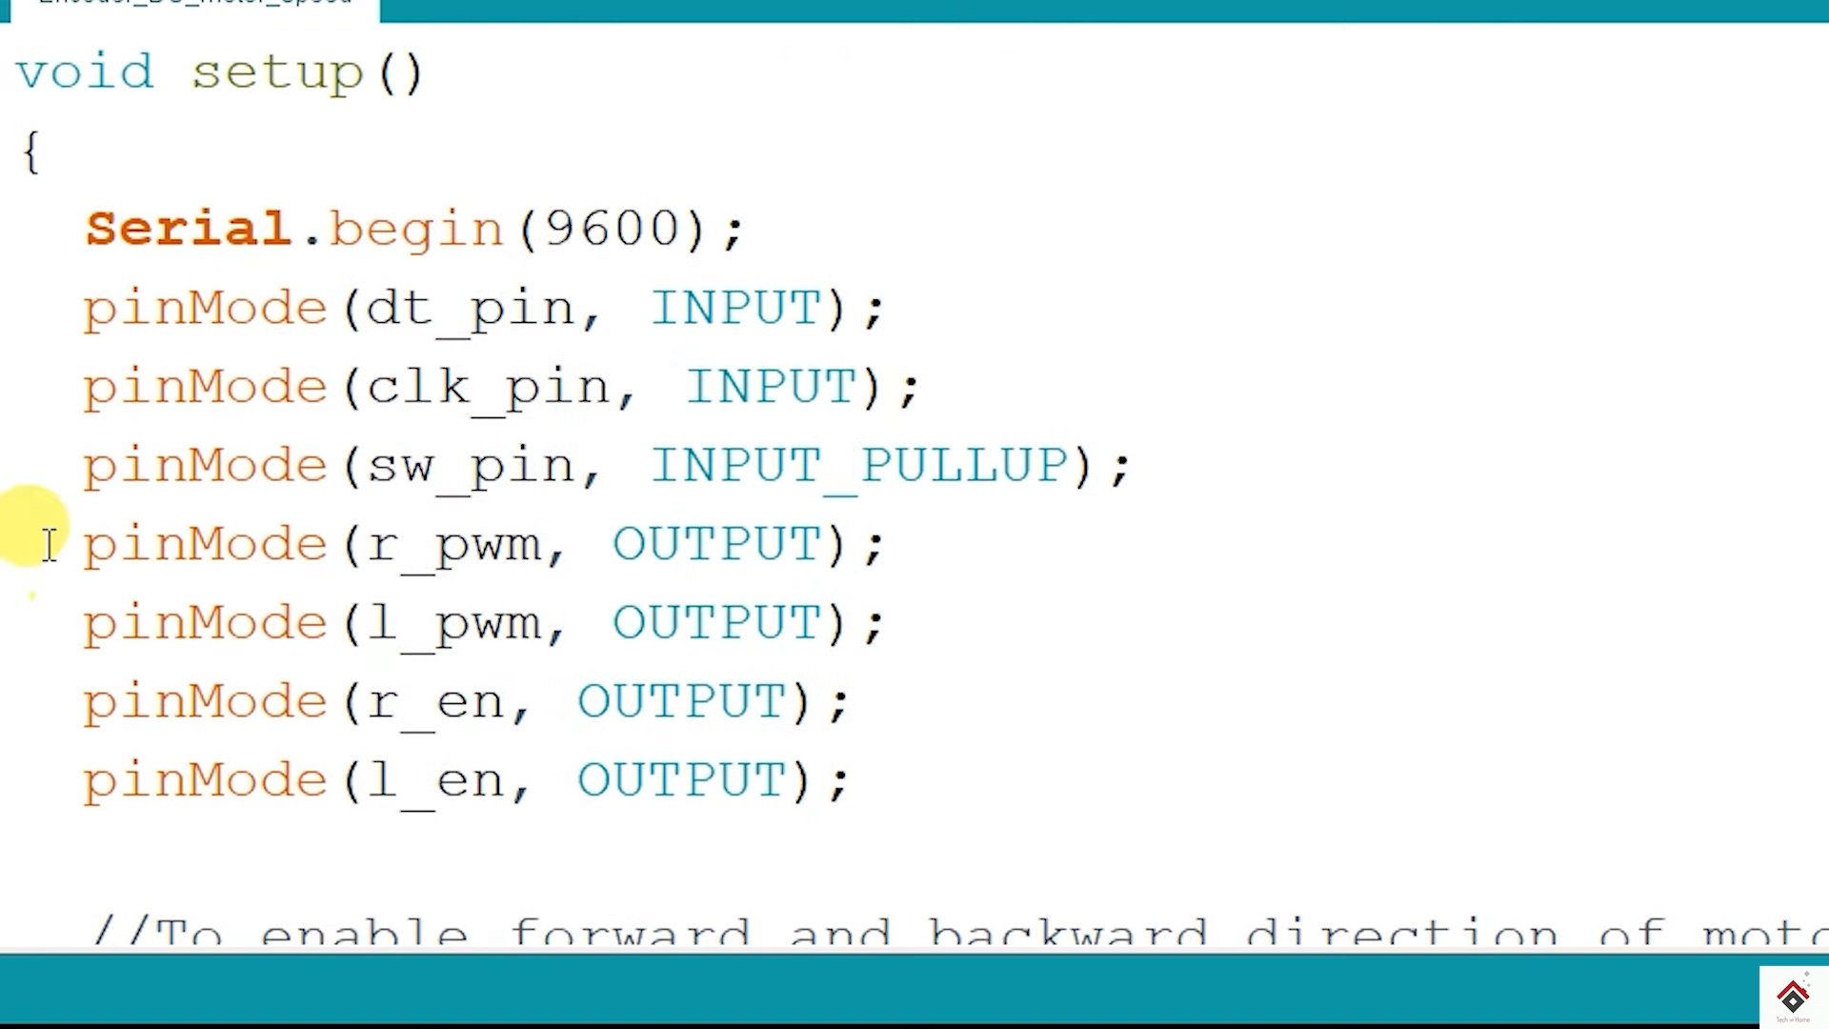
left_click_drag(46, 543, 841, 781)
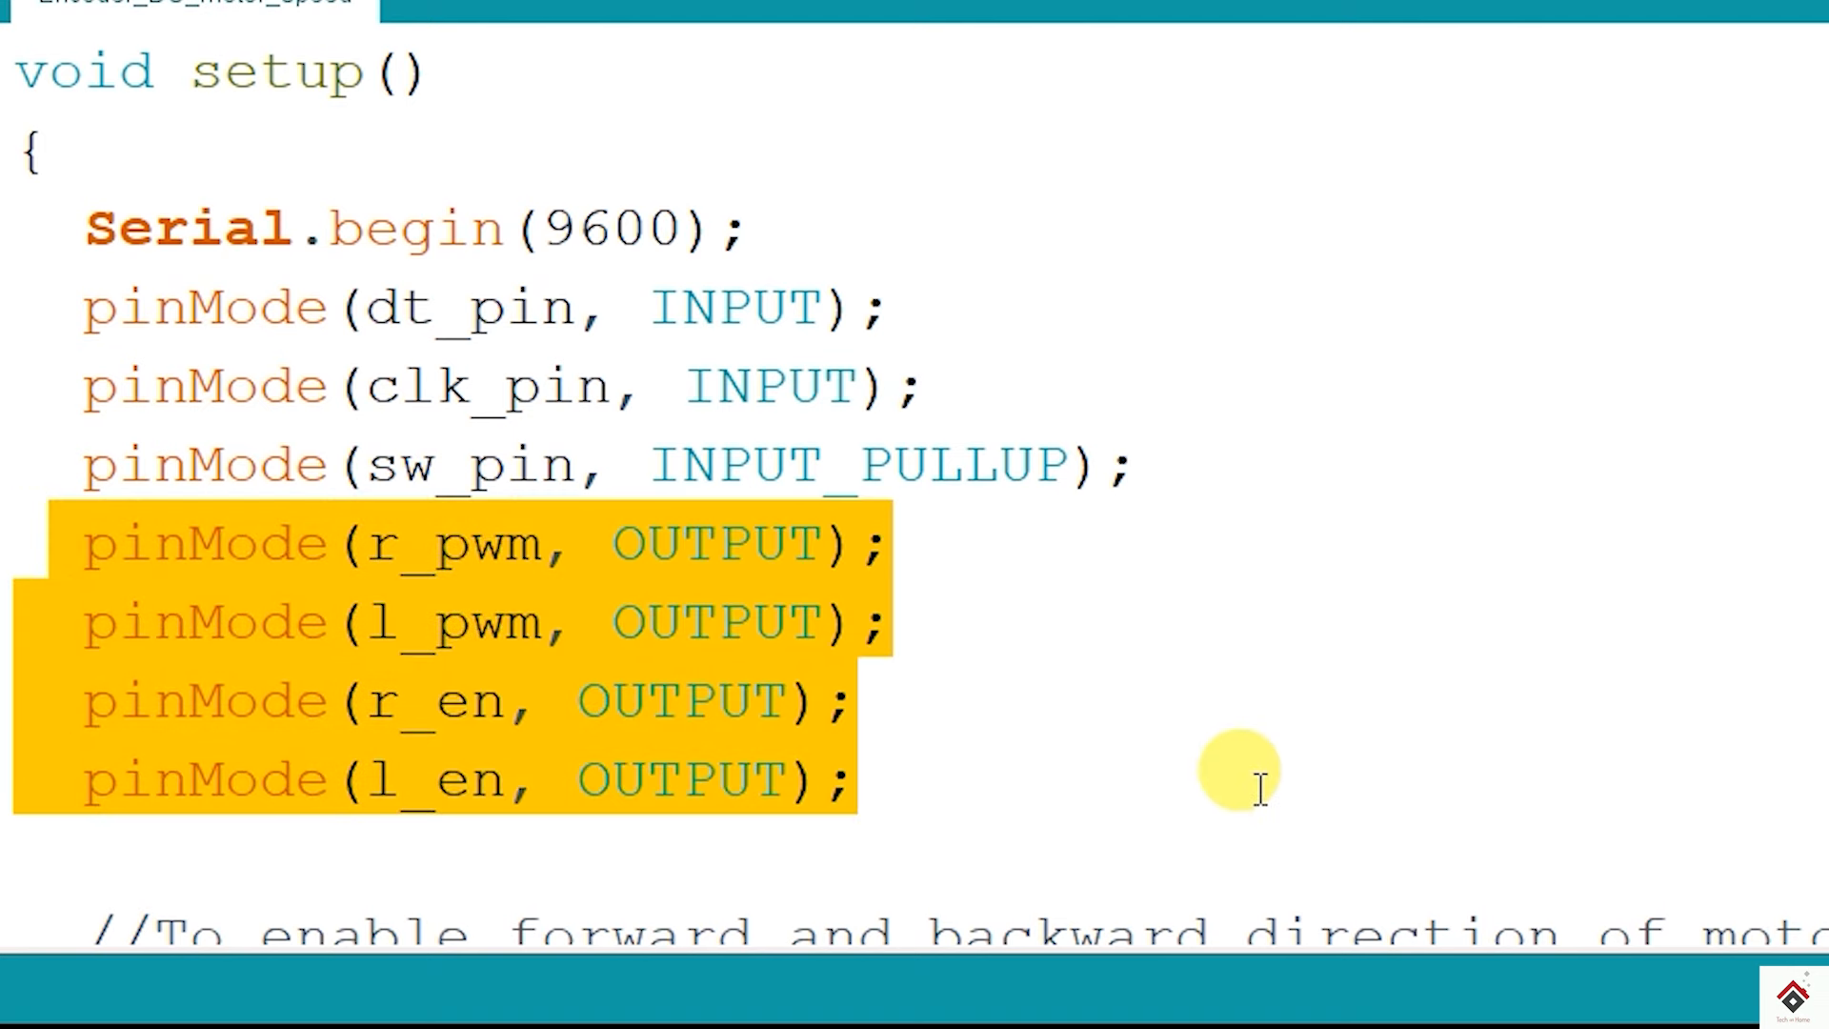
left_click(851, 779)
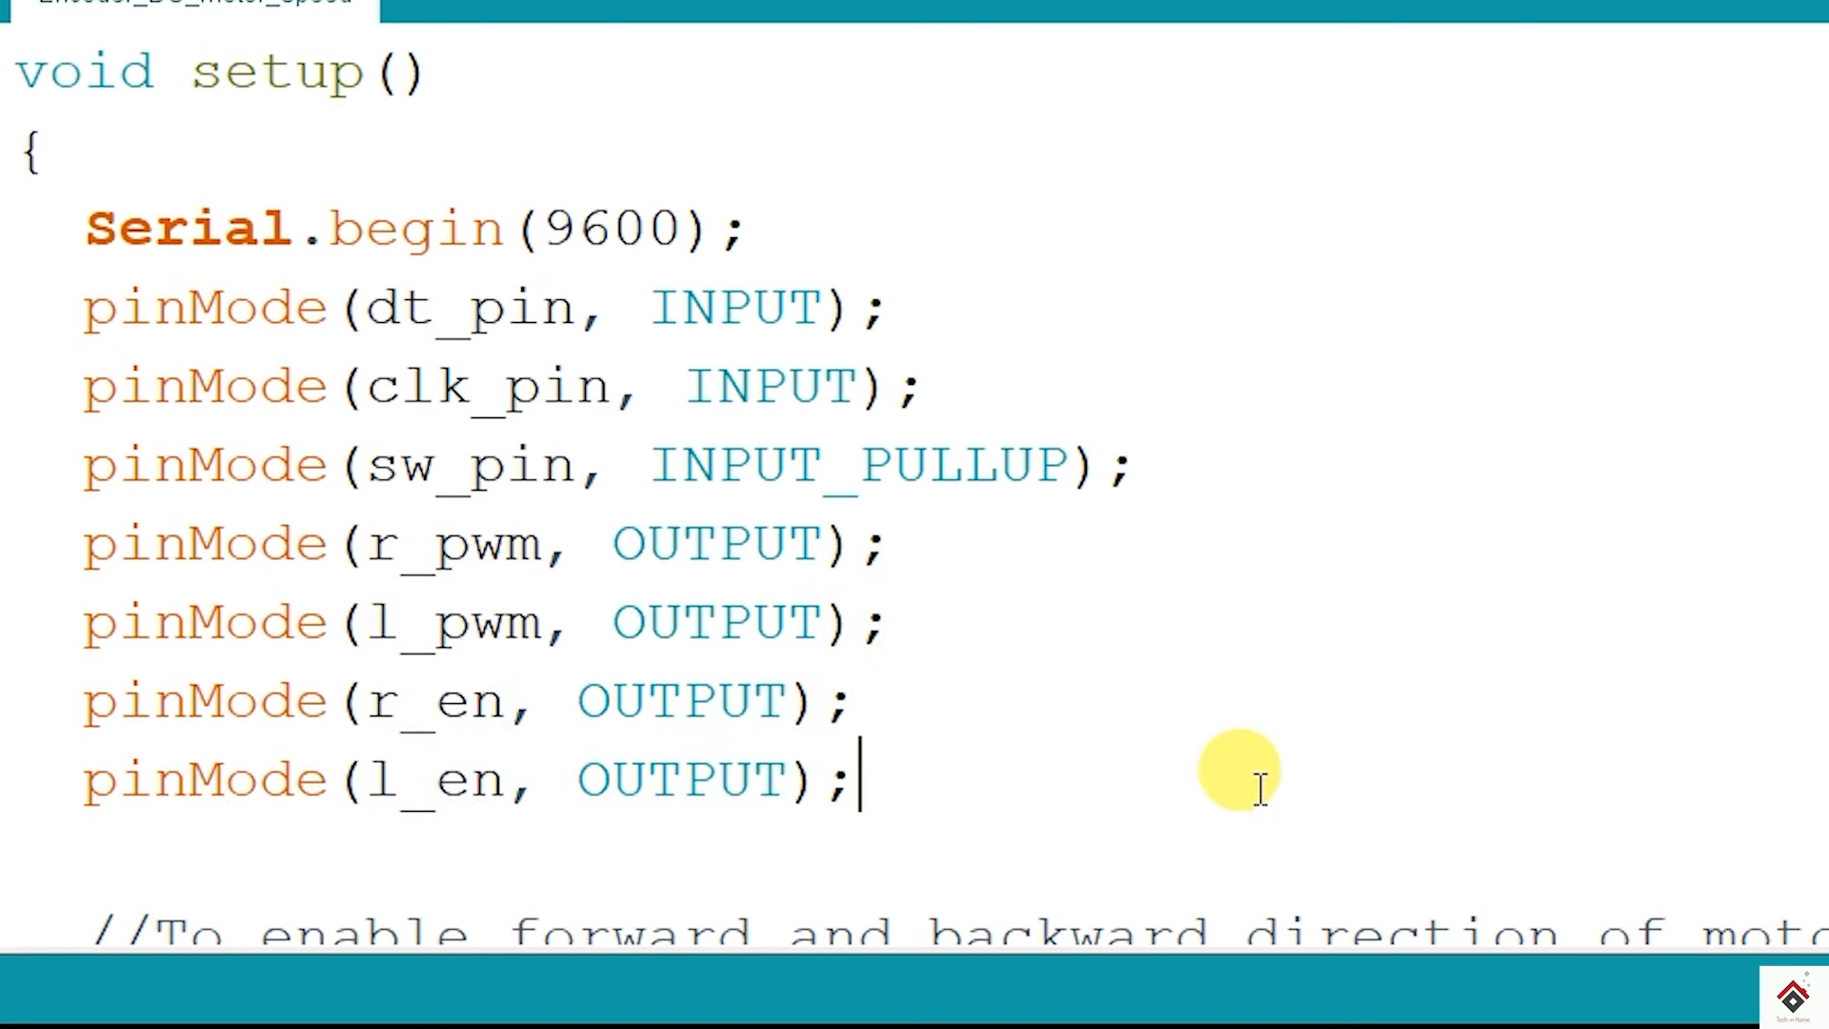
- Walk through the loop logic: zeroing r_pwm in backward mode and dir_ctrl in the forward condition
scroll("down", 3)
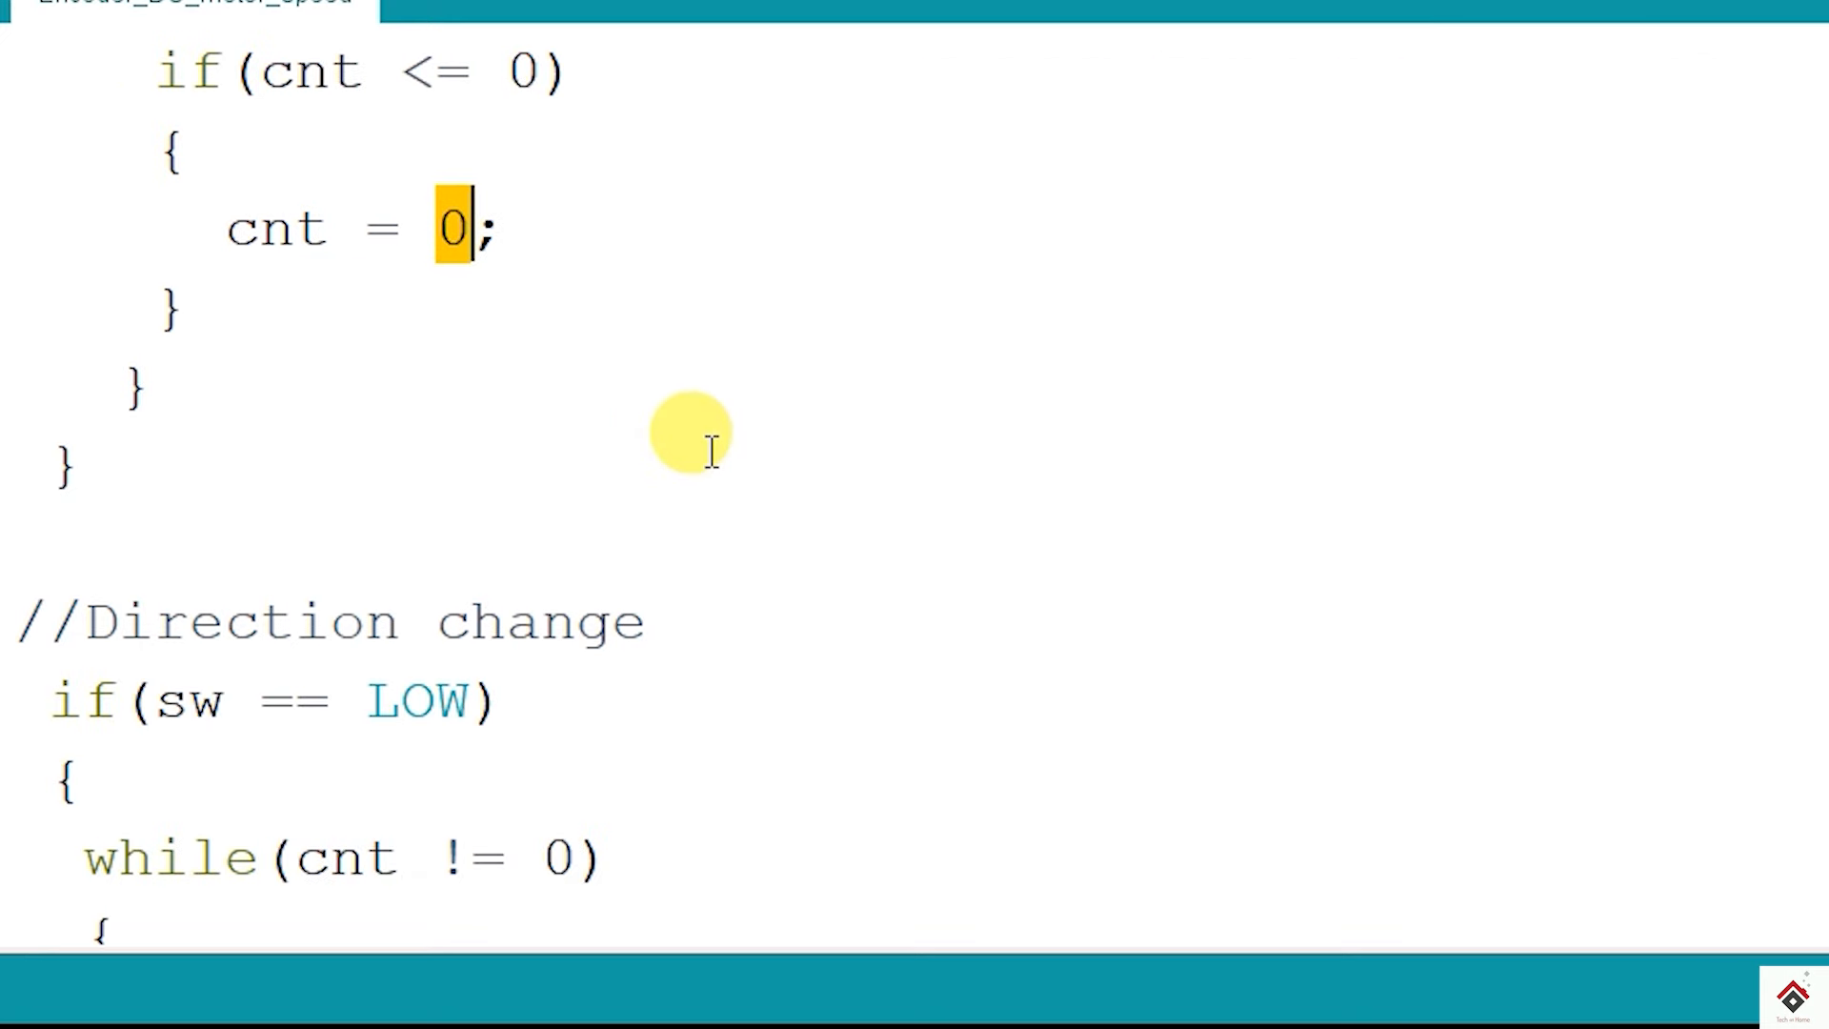
scroll("down", 3)
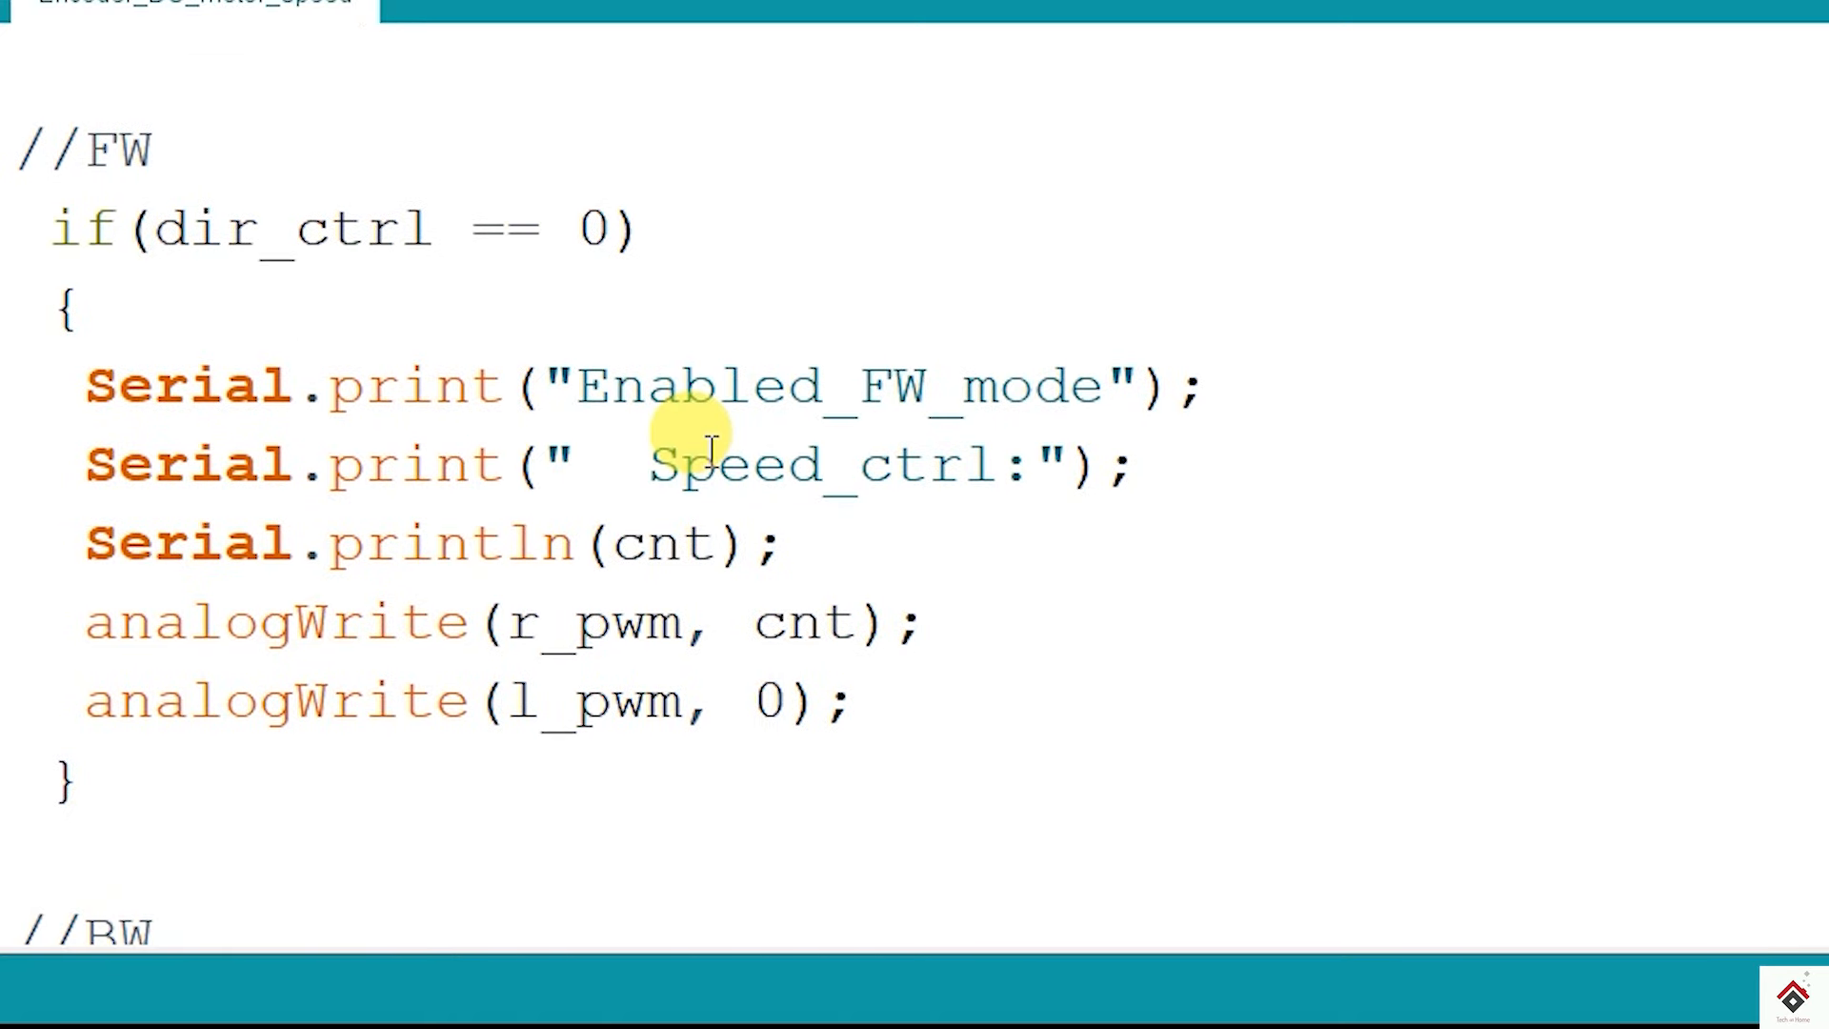
double_click(290, 226)
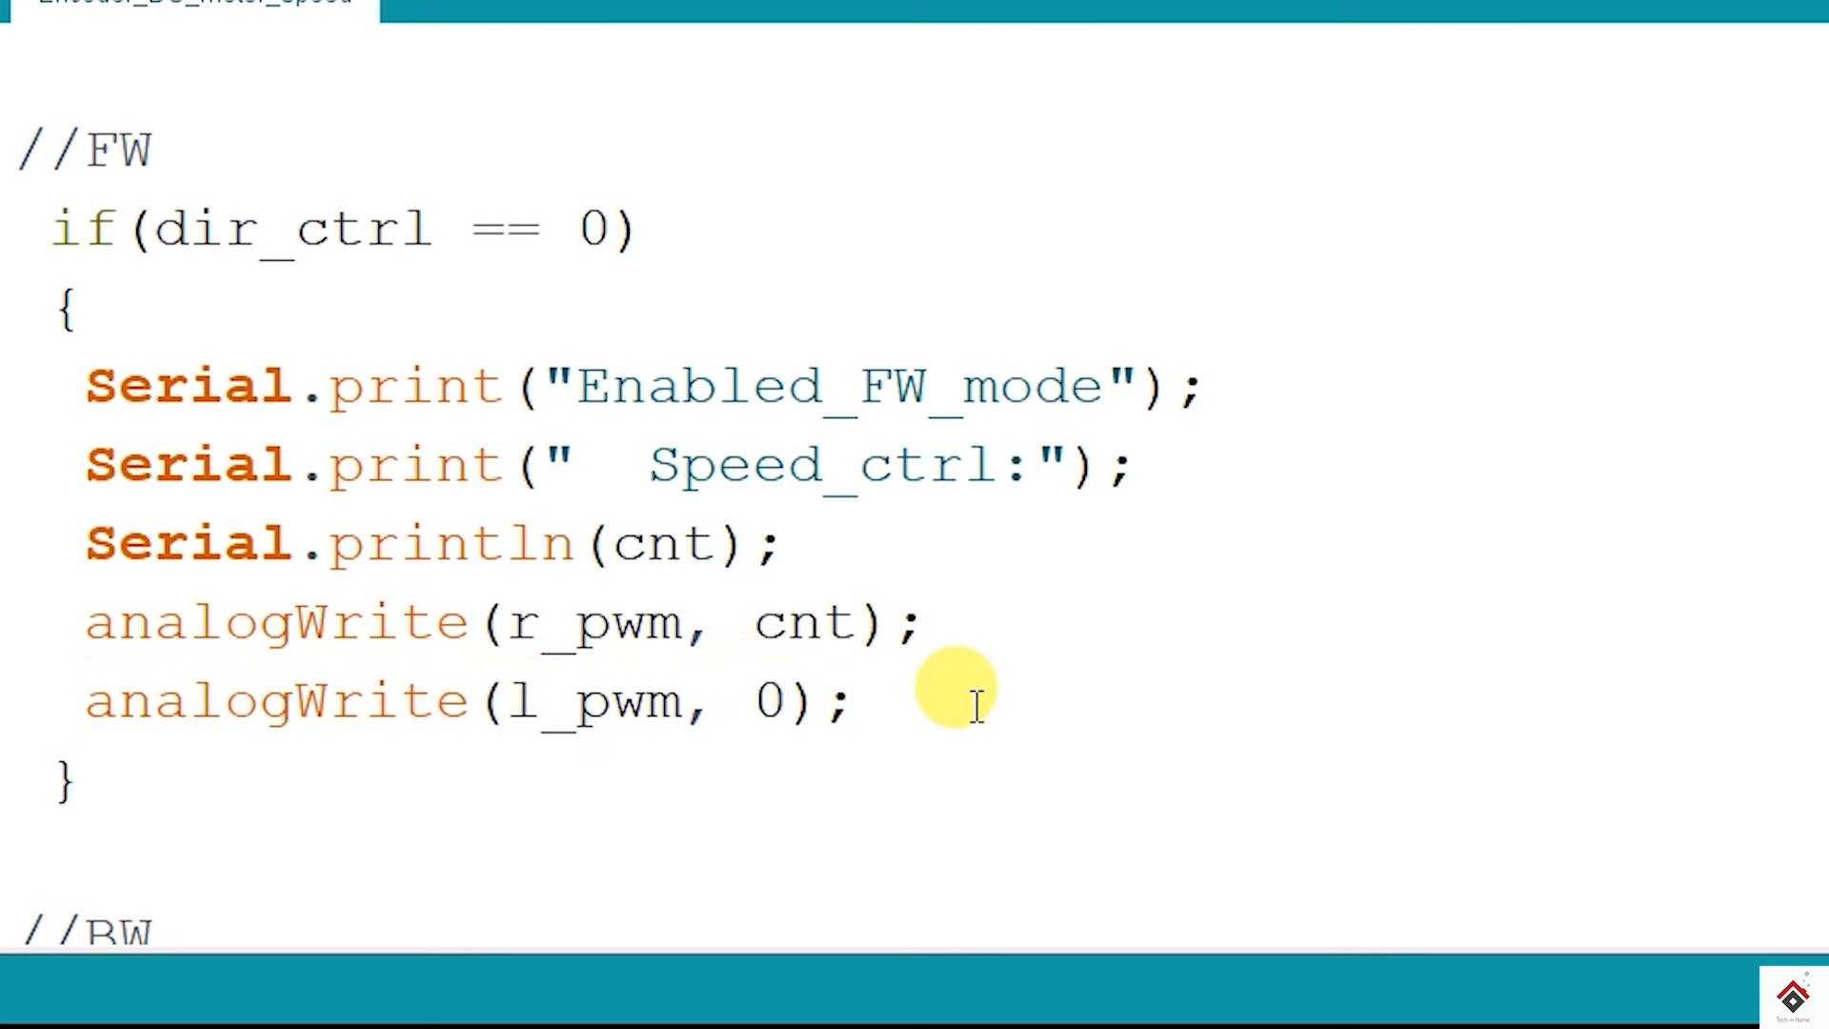
scroll("down", 3)
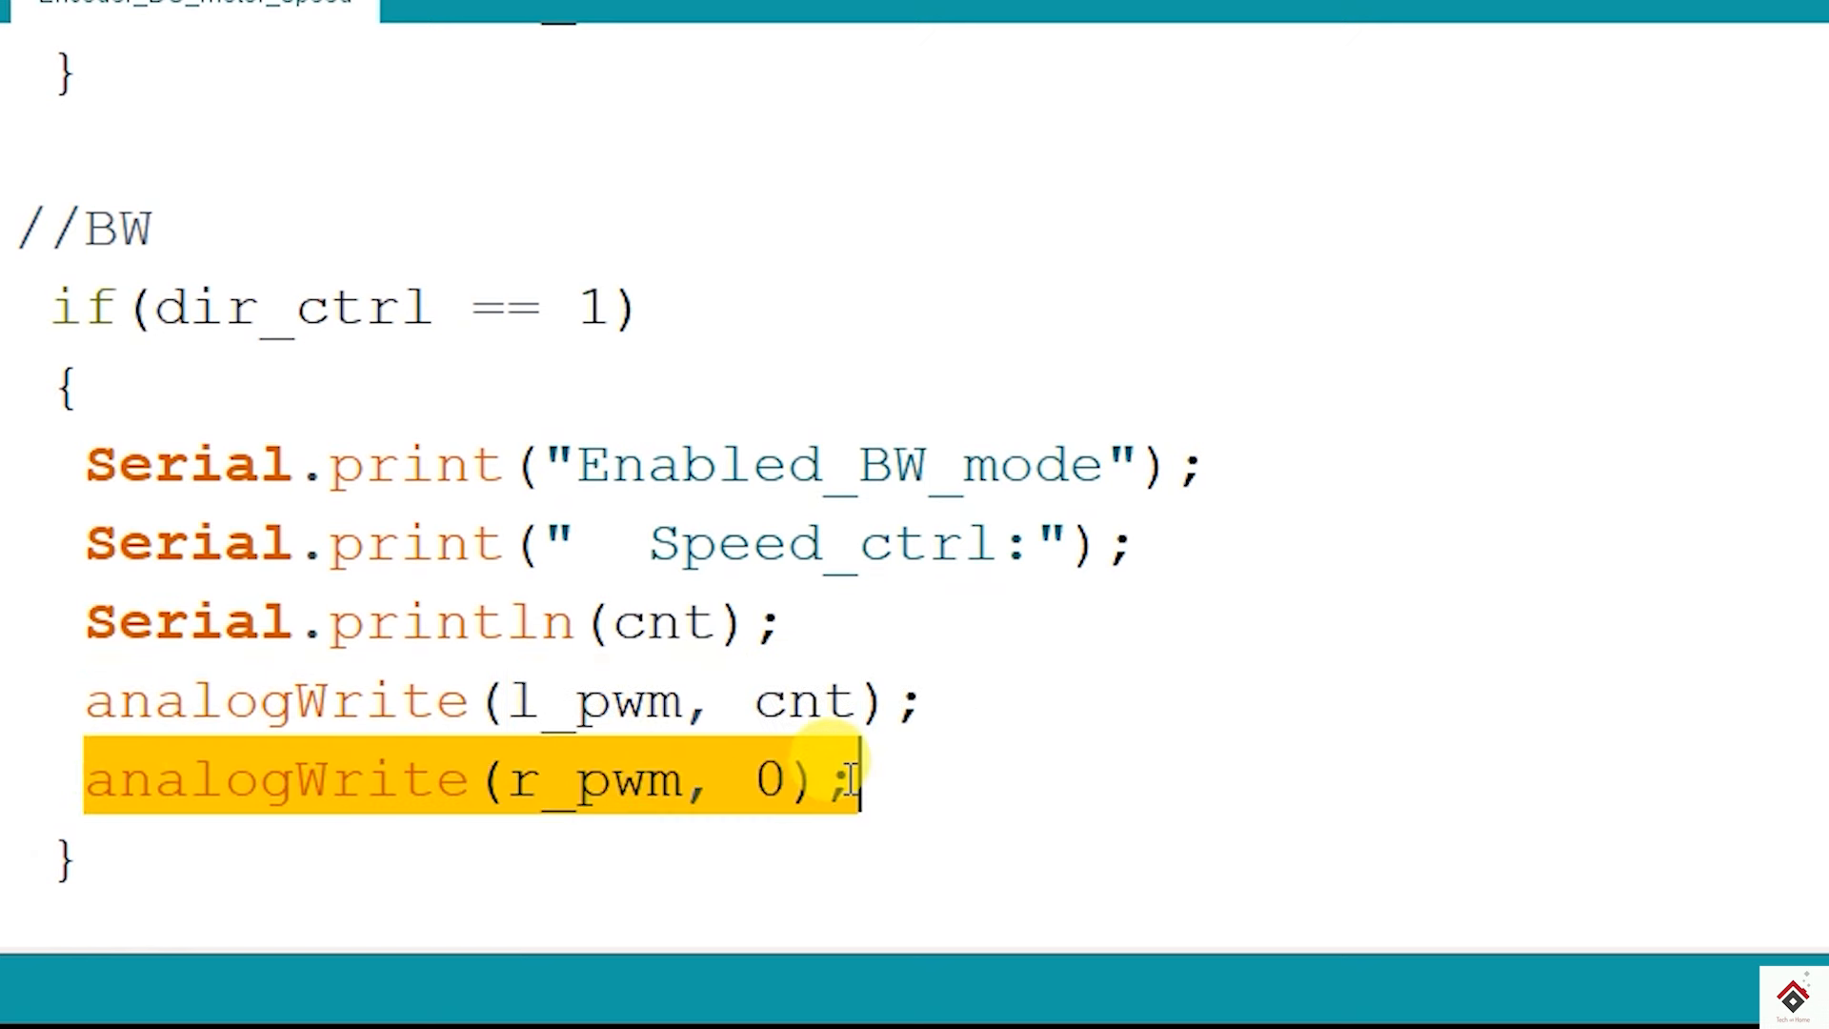
left_click(1036, 775)
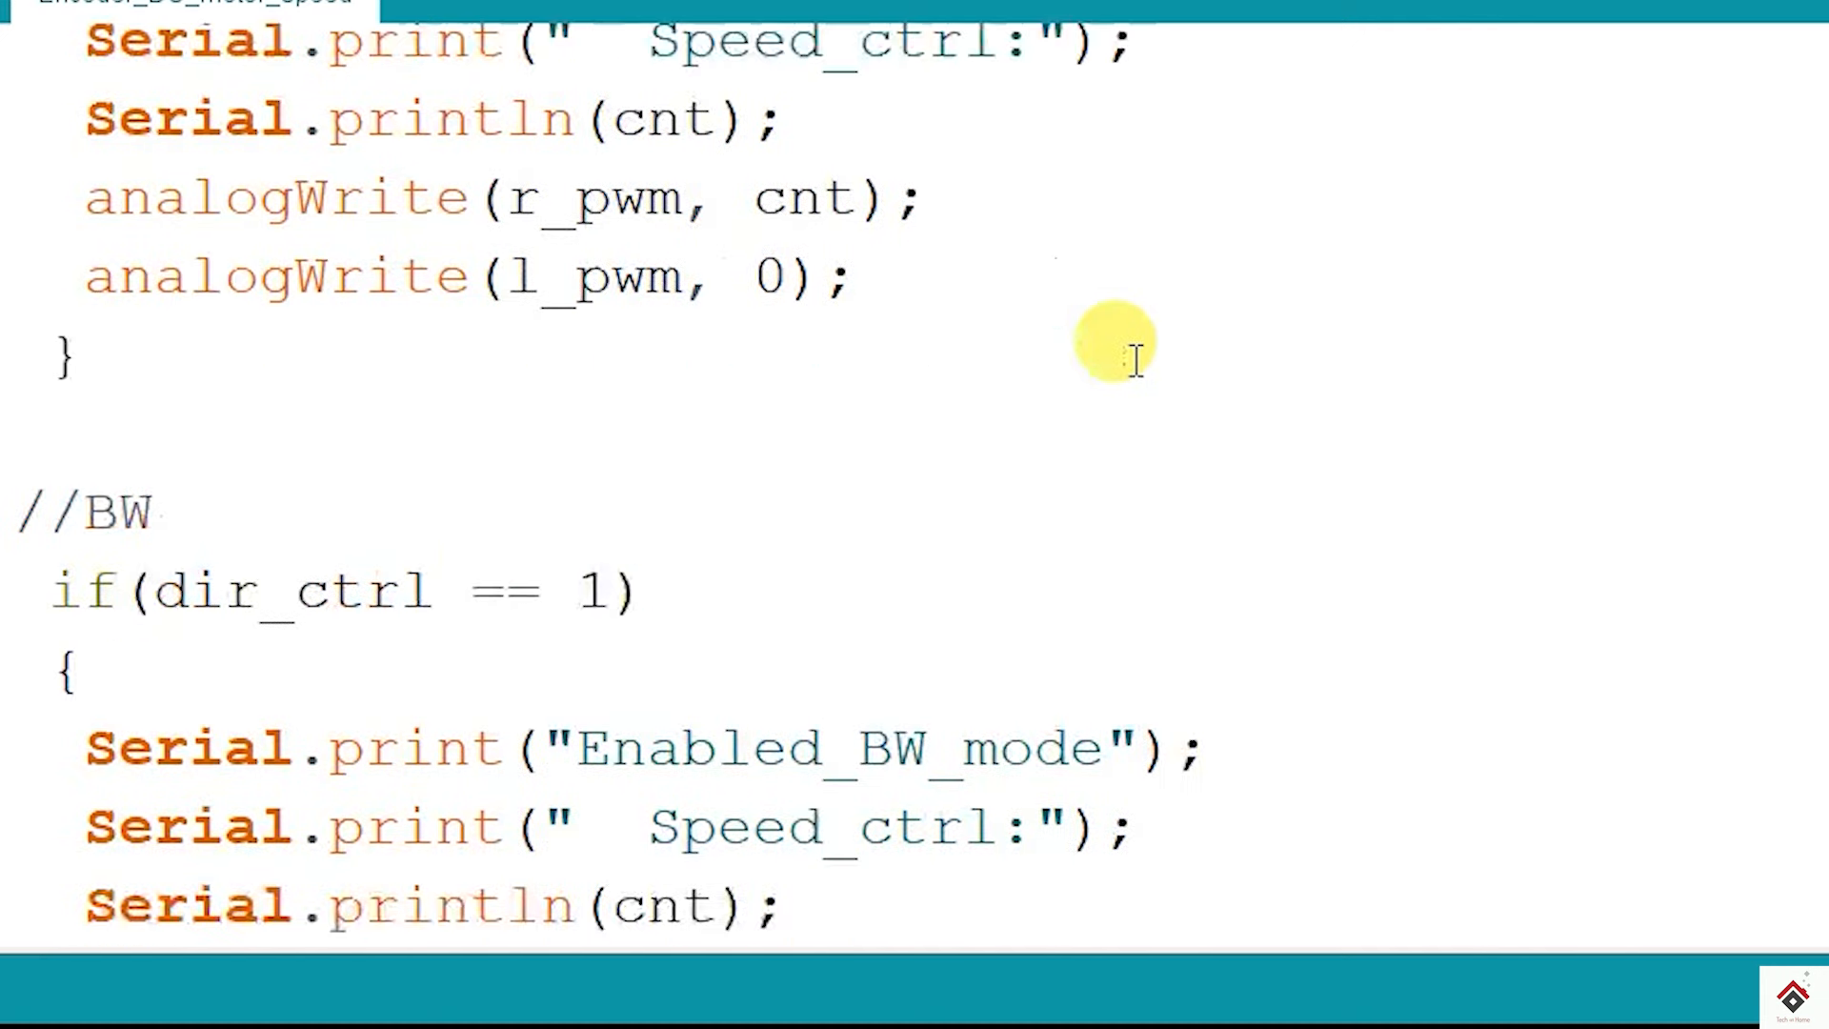
scroll("down", 3)
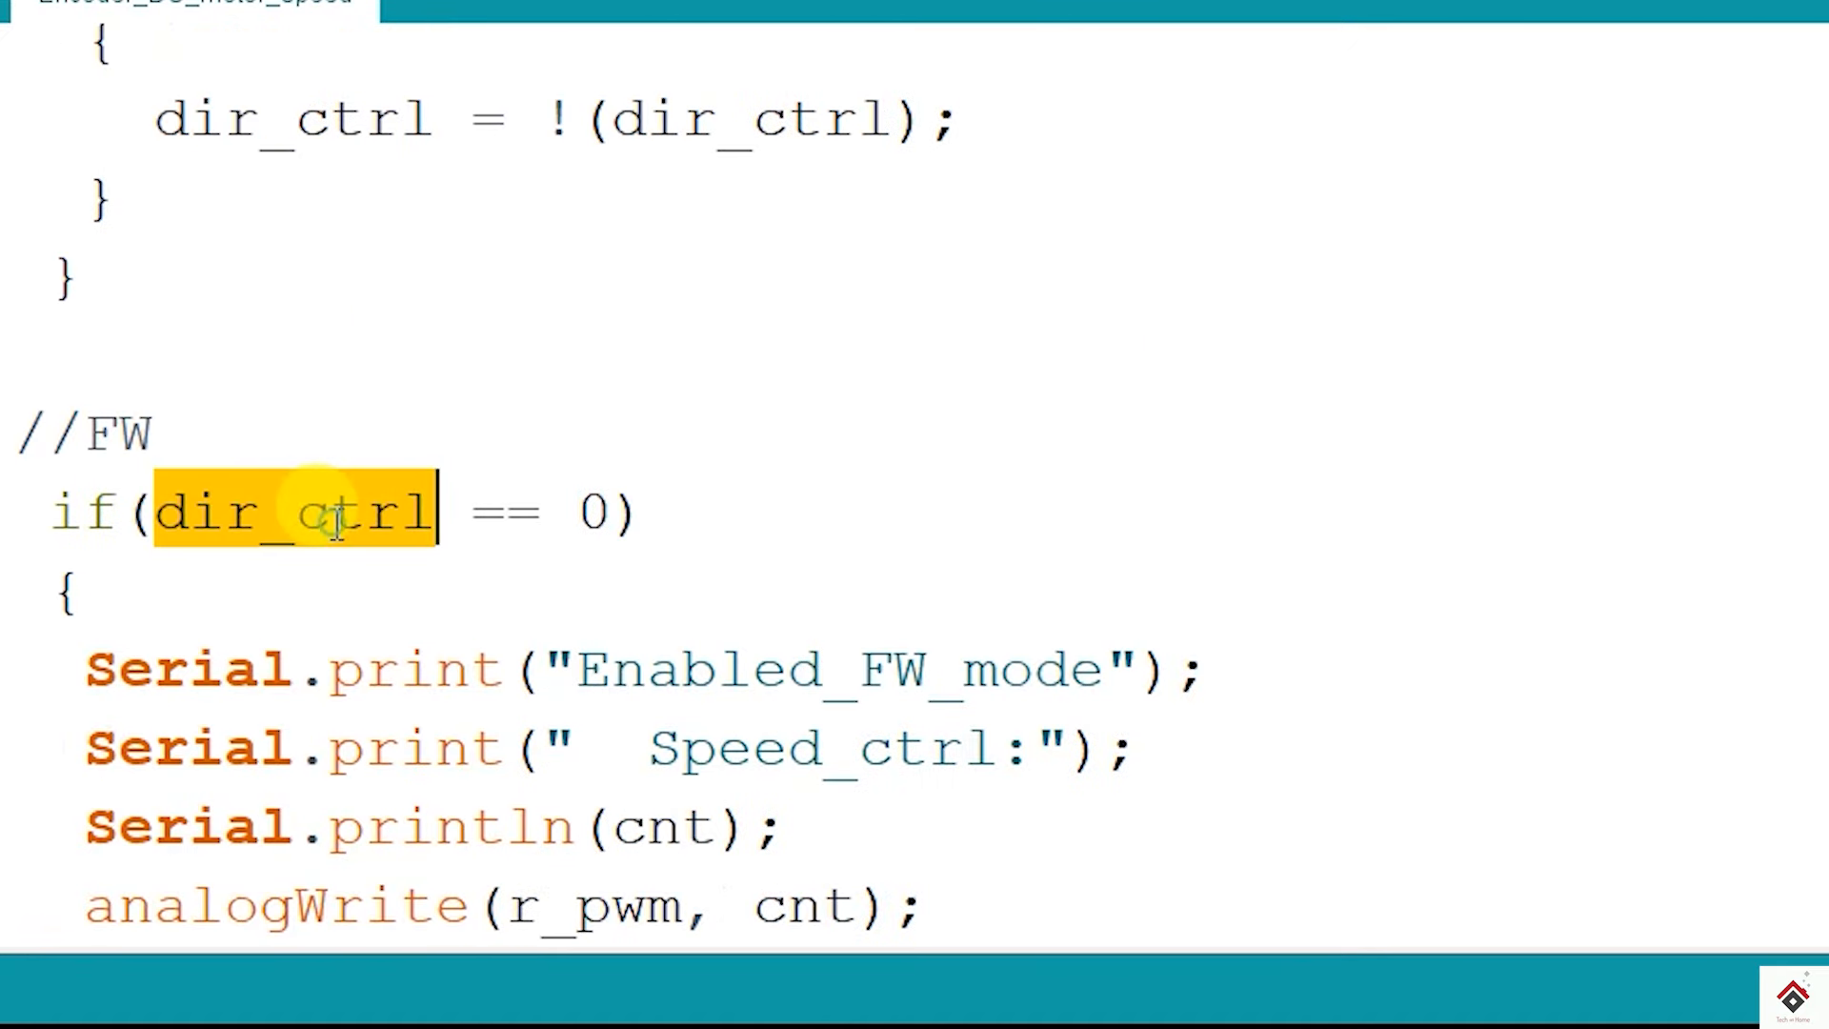
left_click(332, 513)
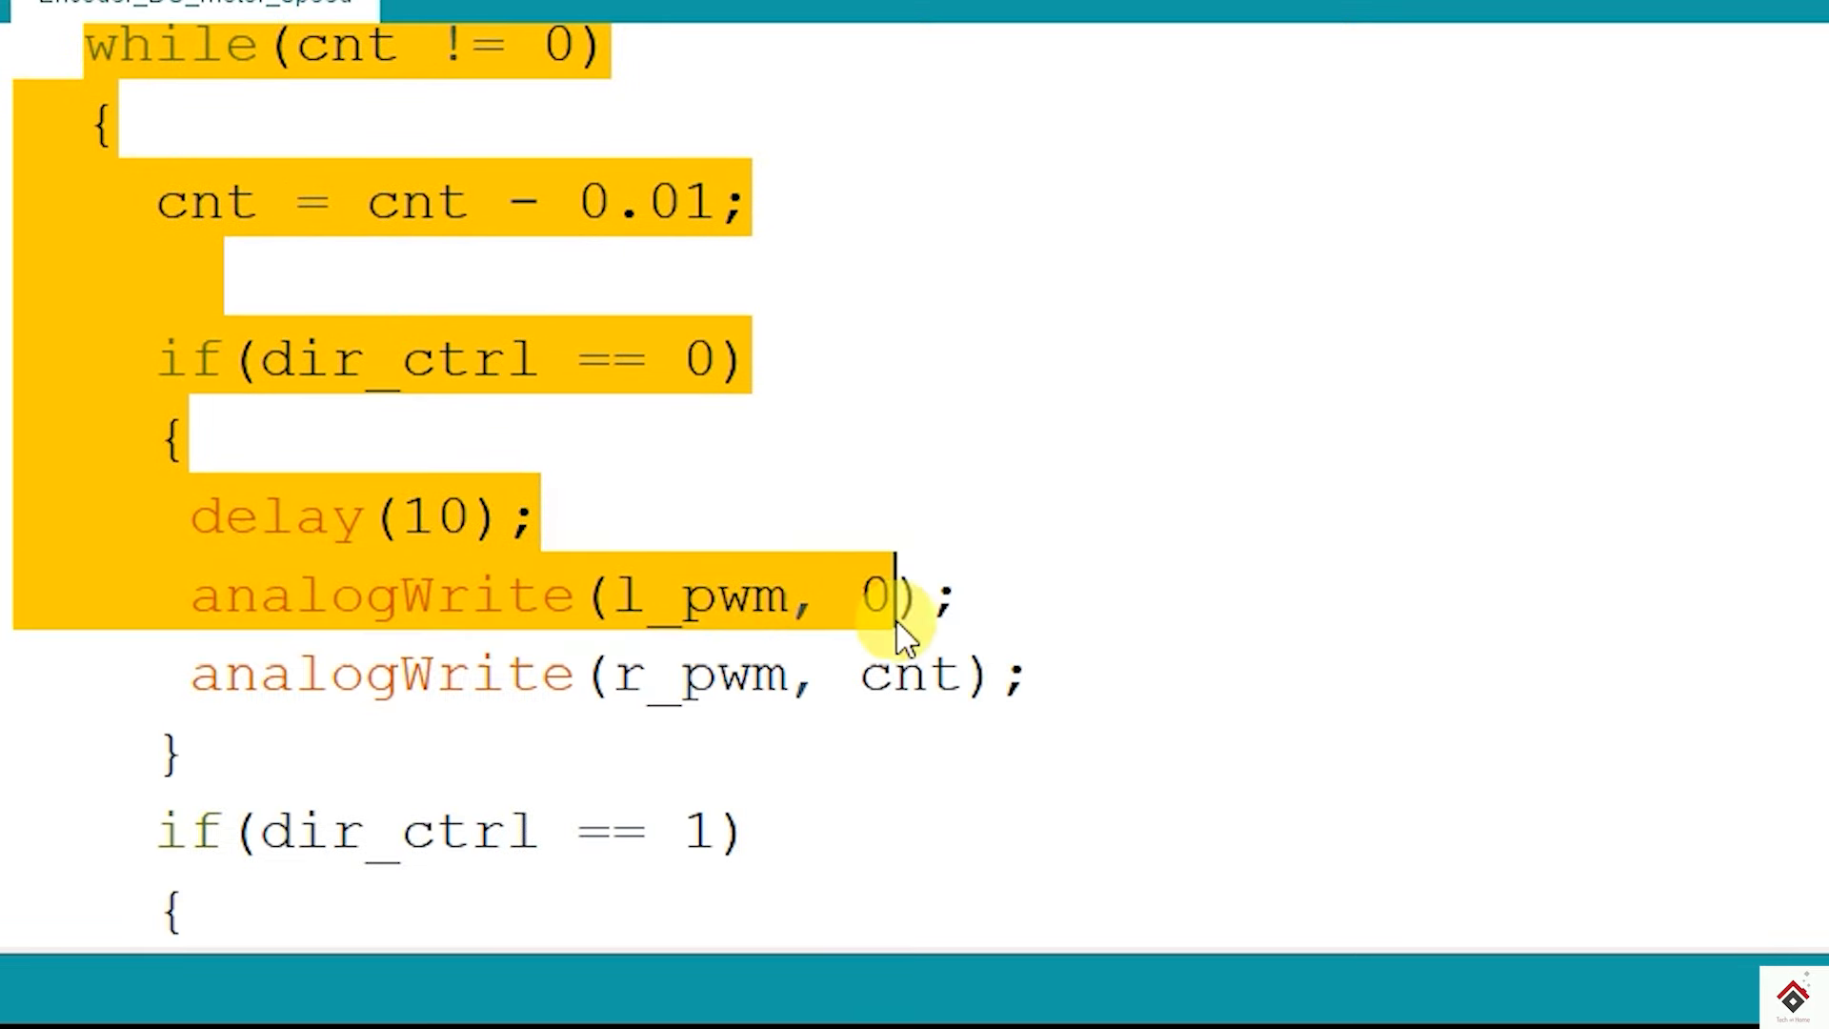
scroll("down", 3)
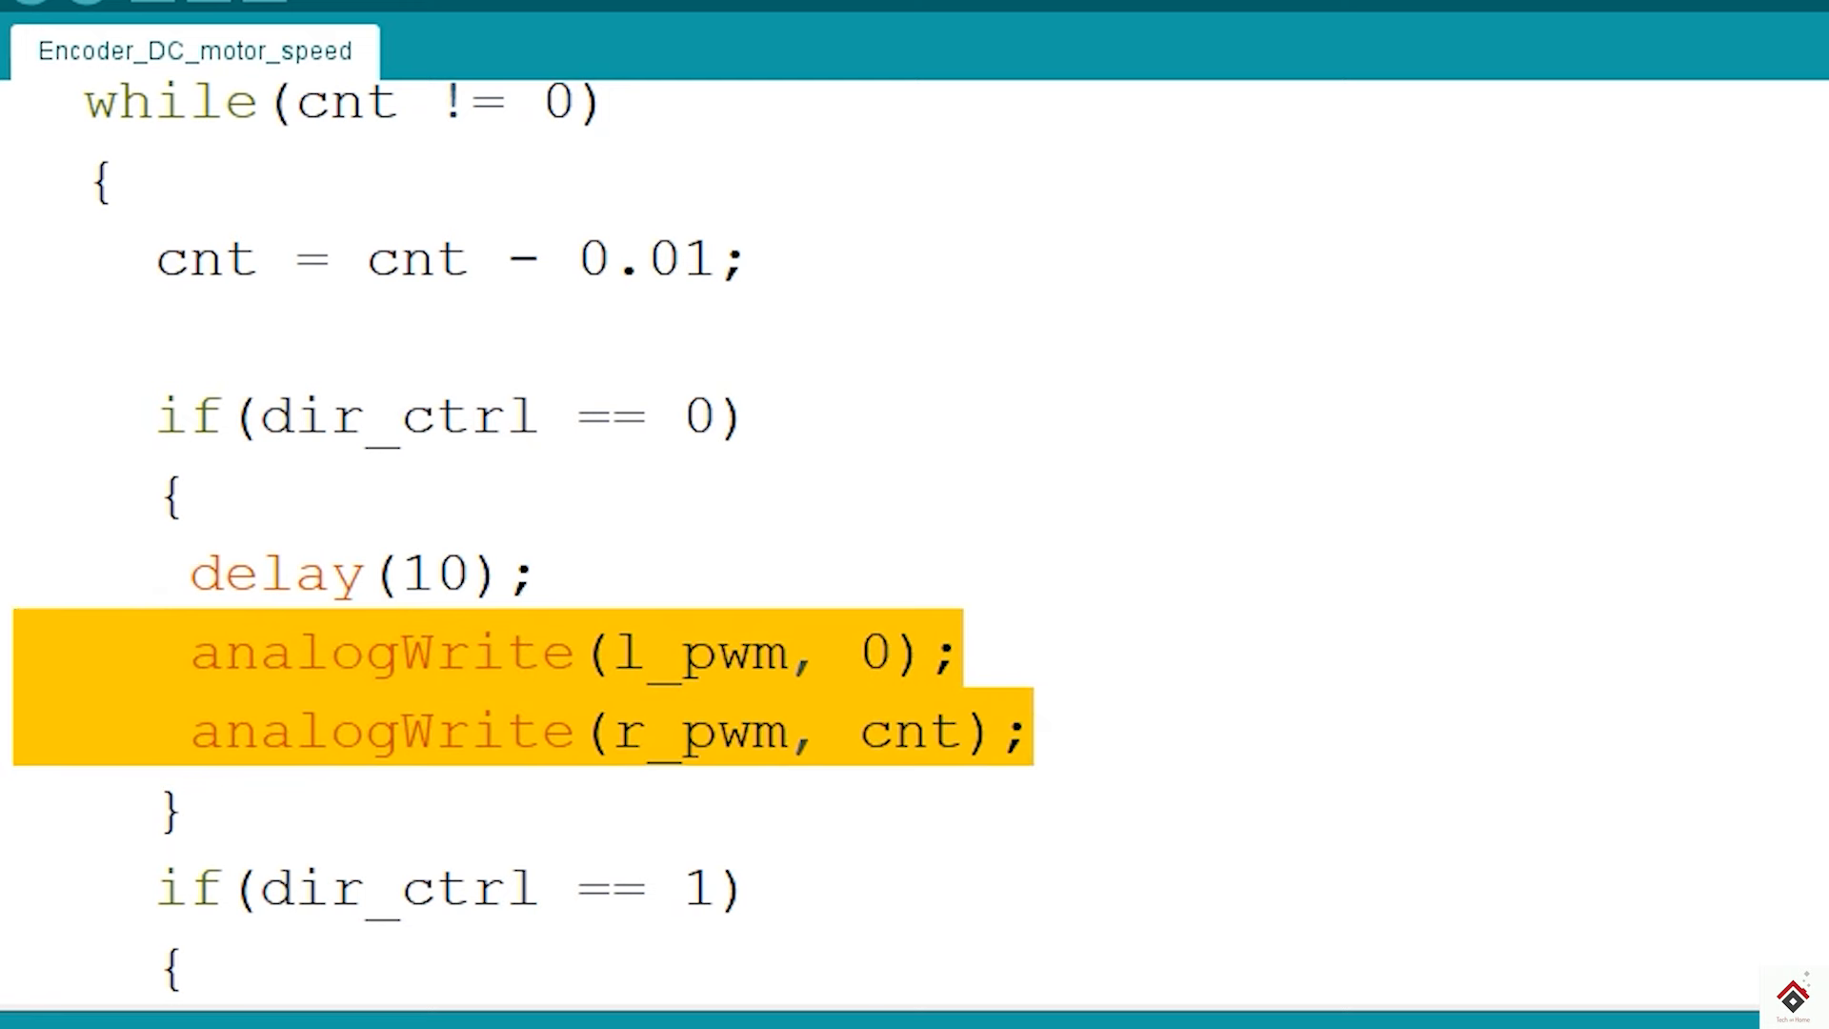
scroll("down", 3)
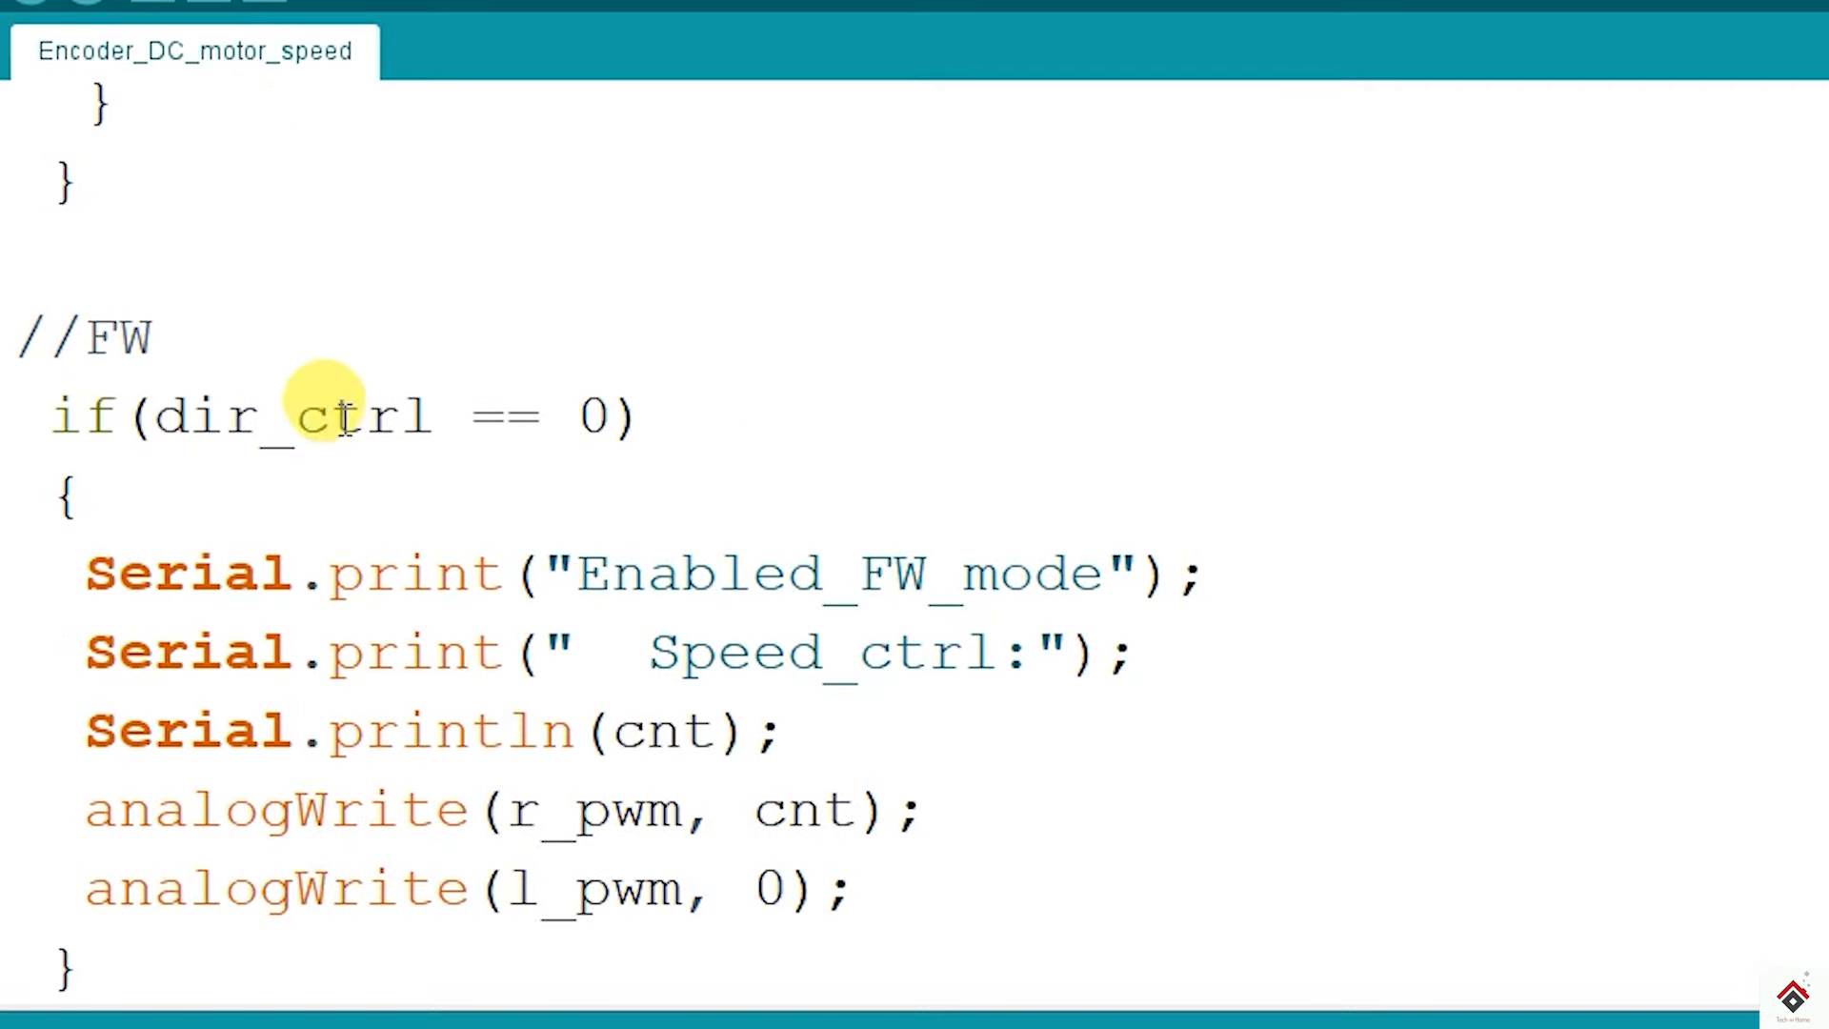
scroll("down", 3)
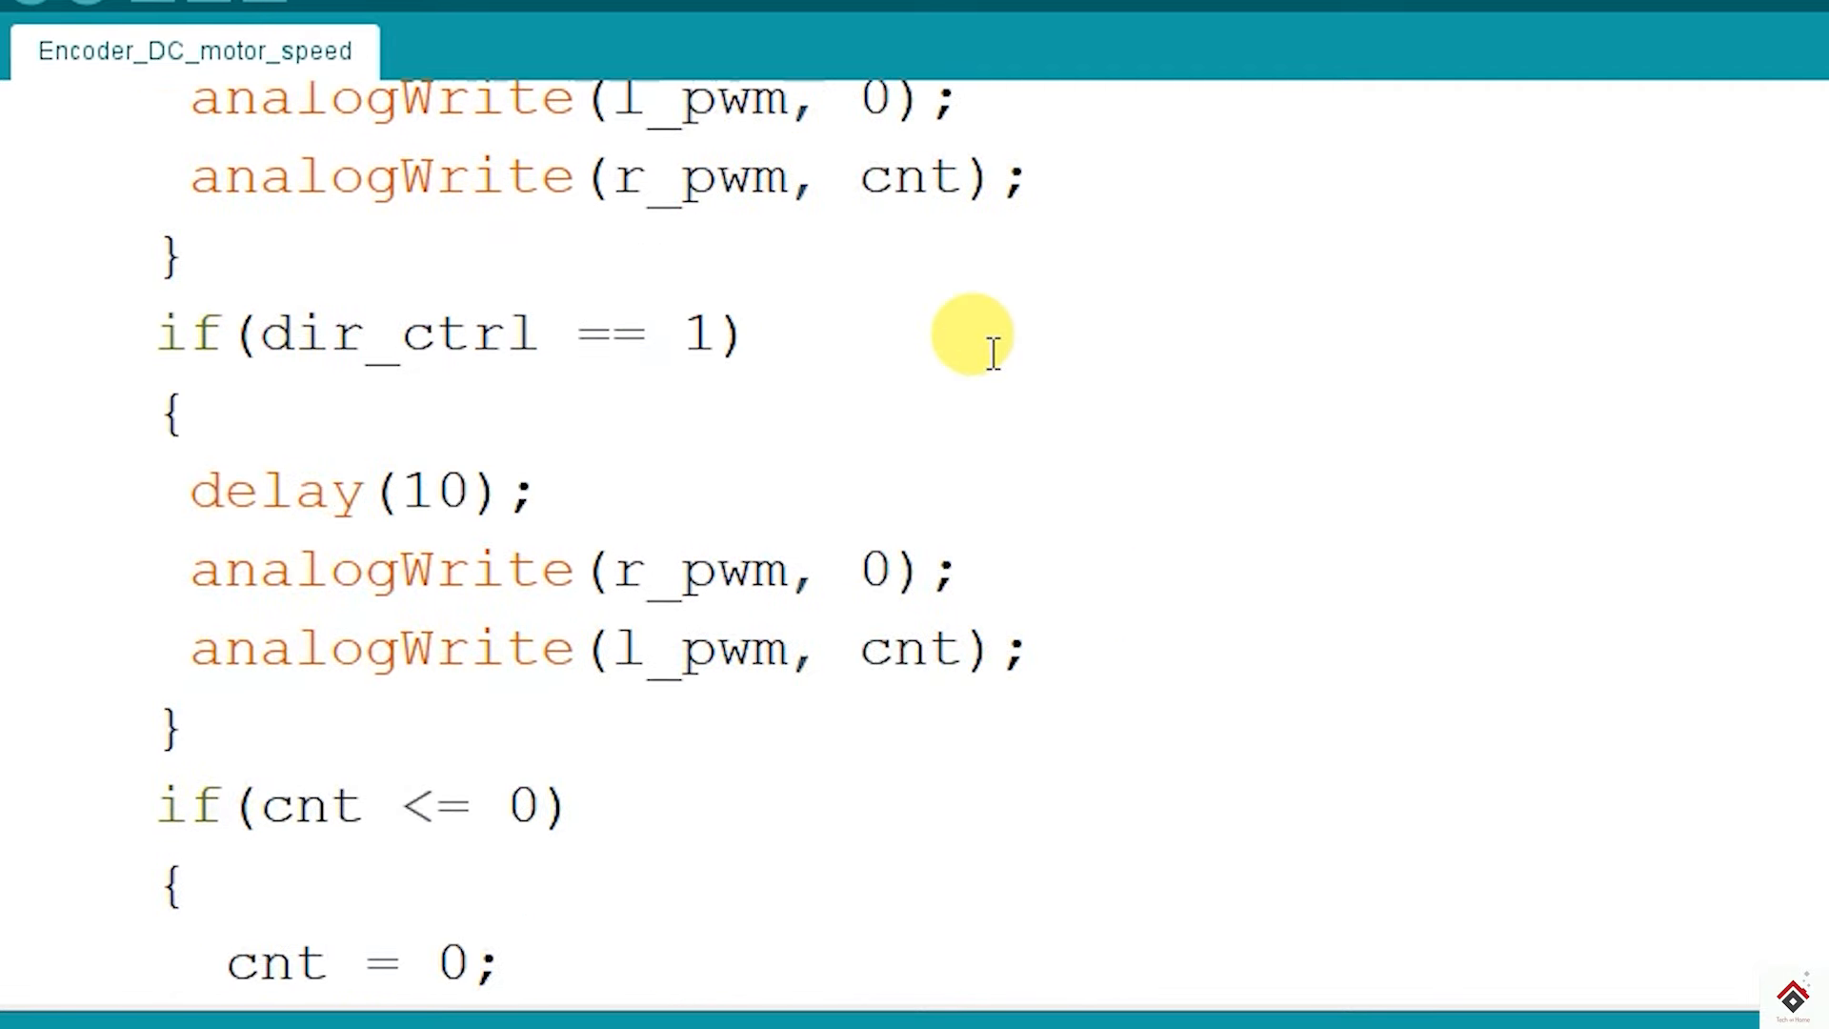
- Set the sketch's target board to Arduino Uno instead of Arduino Leonardo
scroll("up", 3)
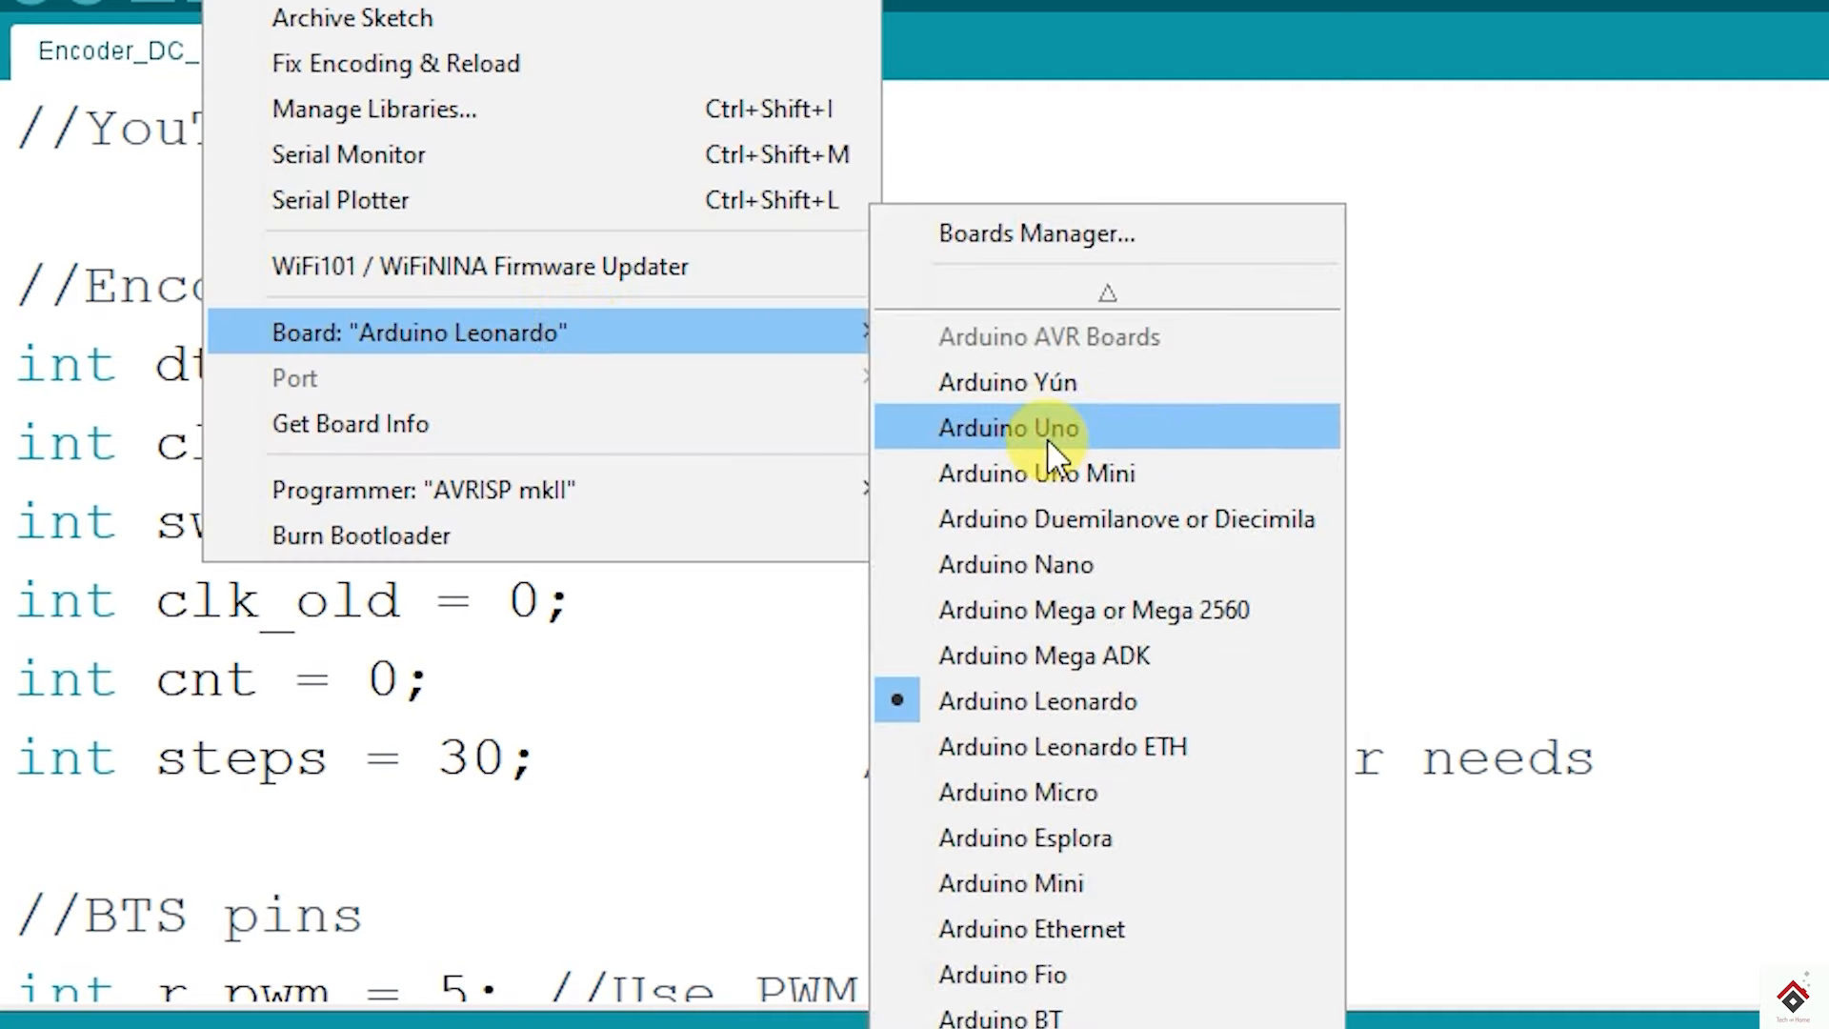
left_click(1010, 428)
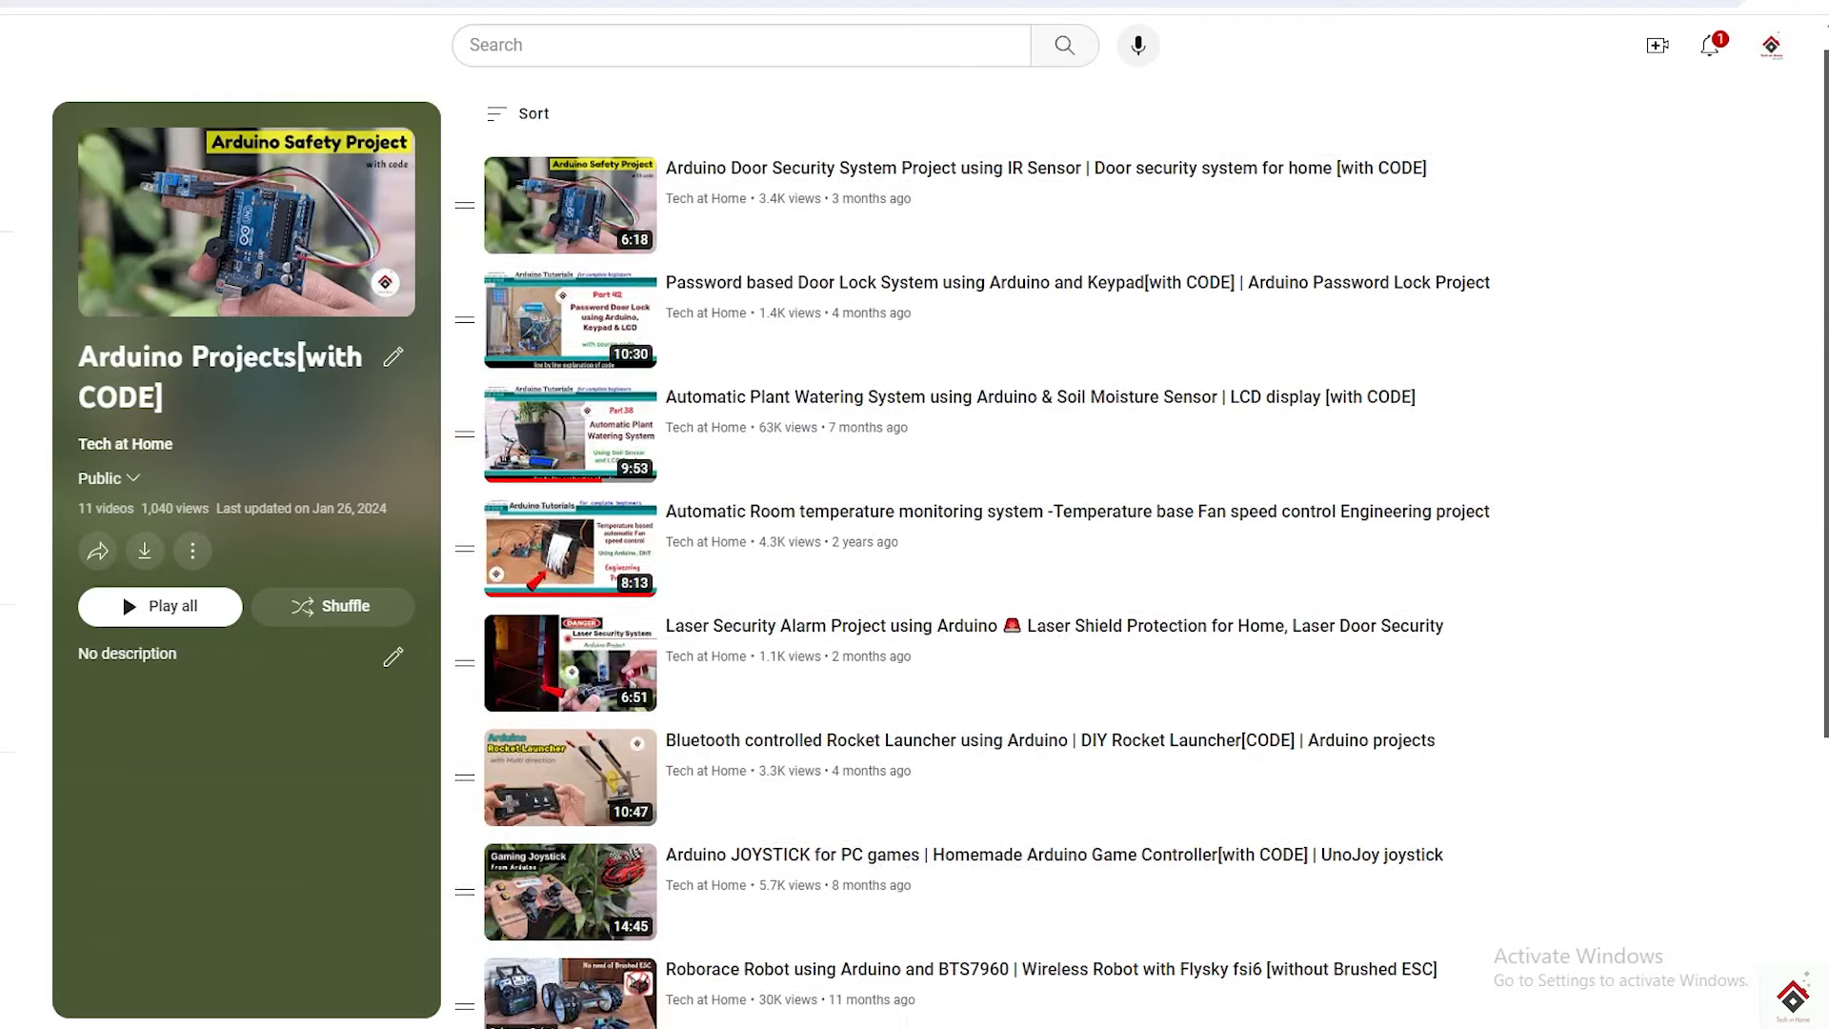
scroll("down", 3)
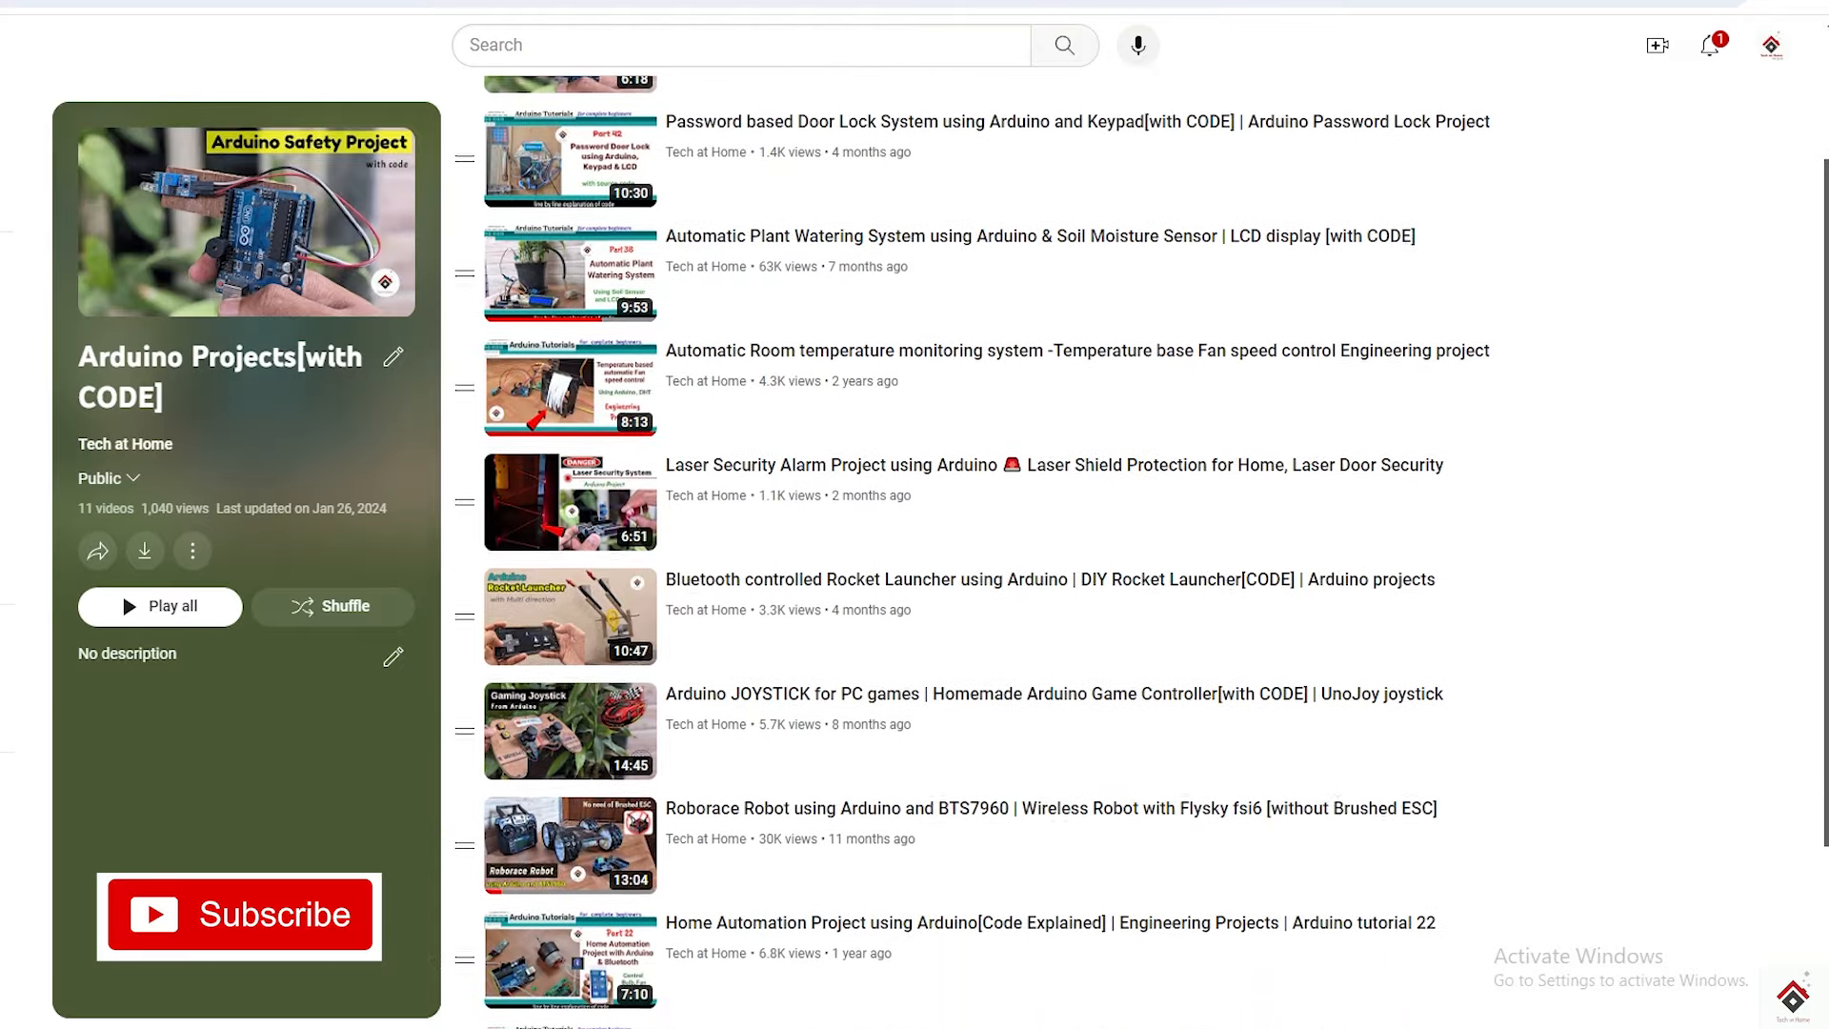
scroll("down", 3)
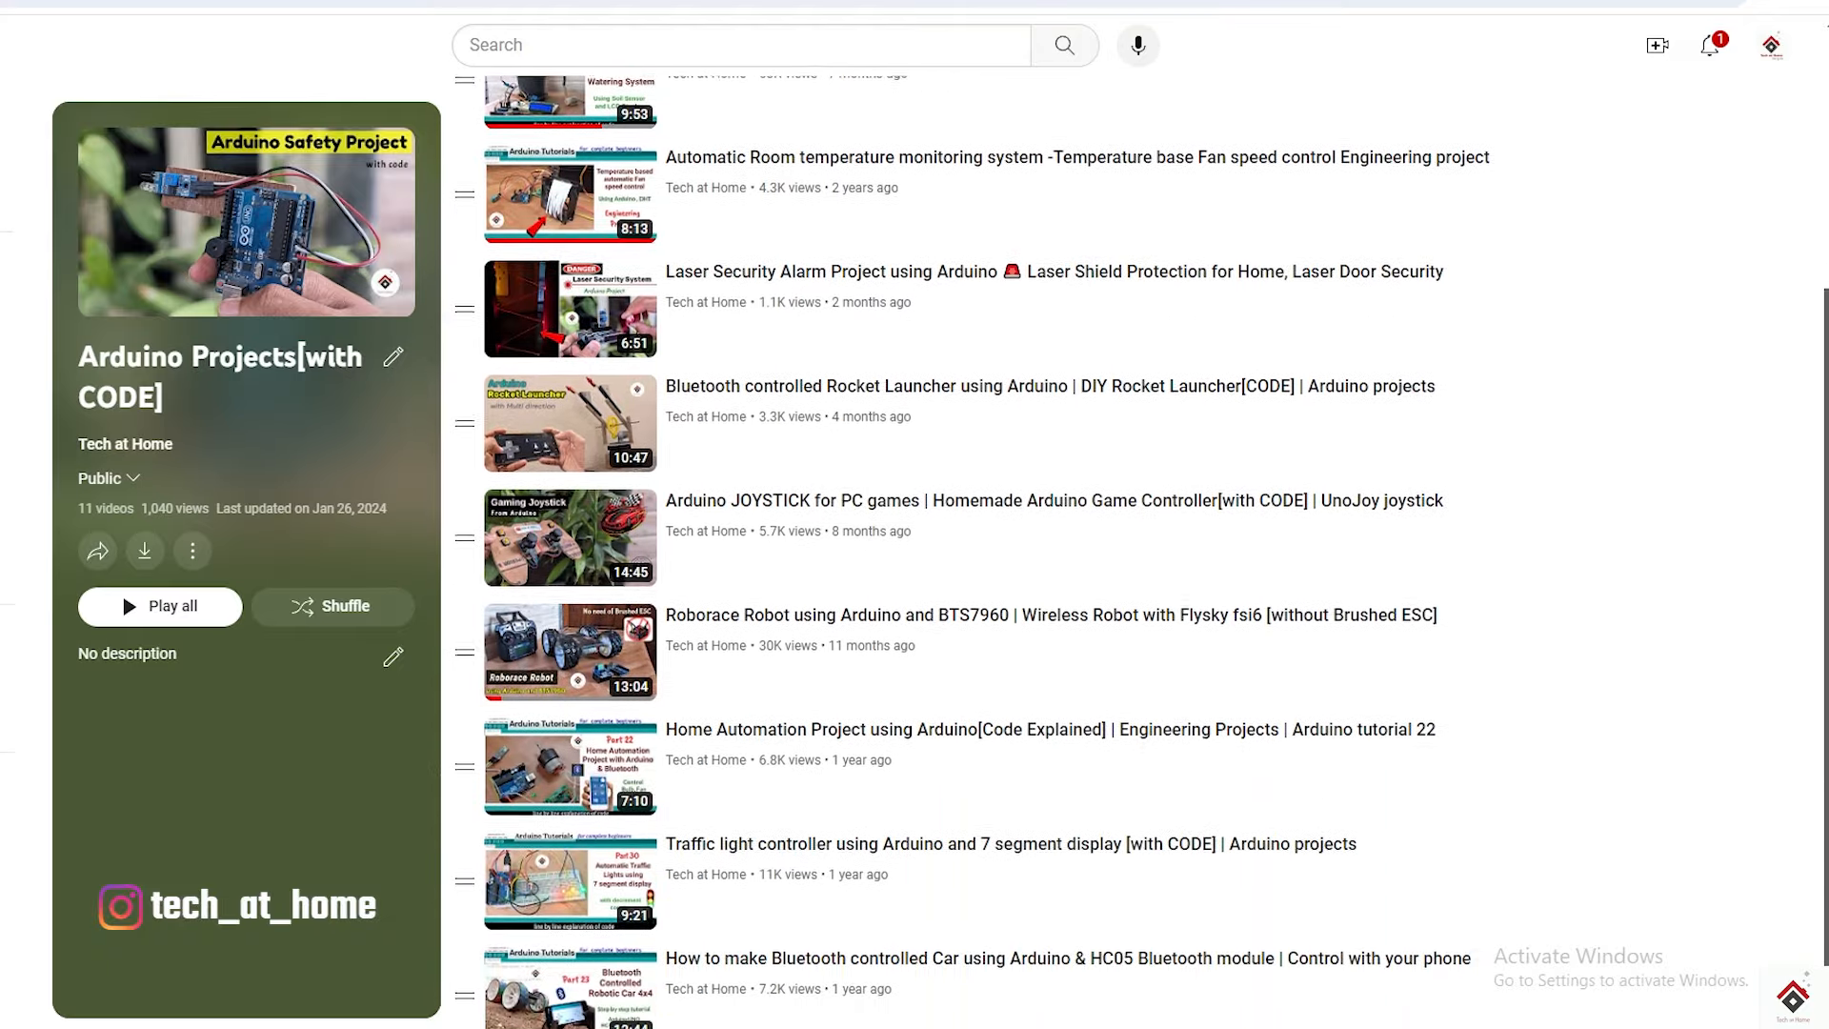